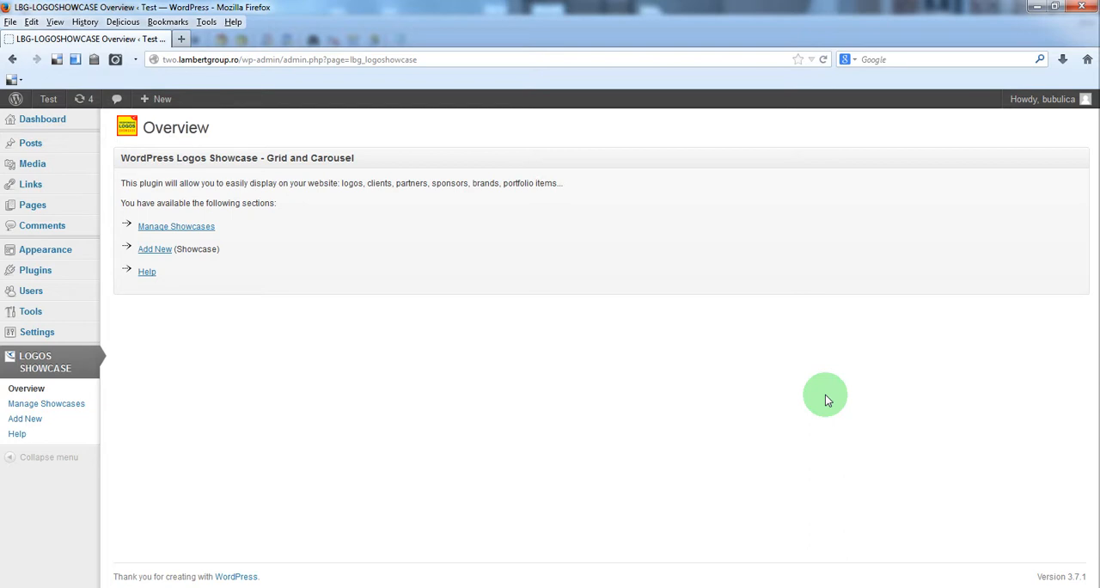
{"action": "mouse_move", "coordinate": [732, 415]}
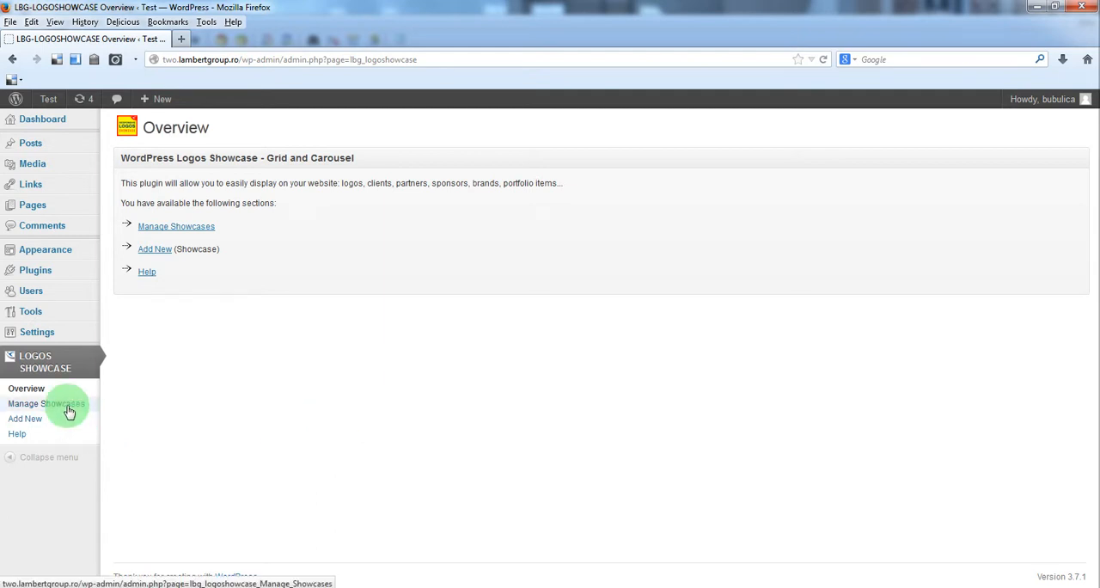
Show the Manage Showcases list with My First Grid and My First Carousel (Group).
{"action": "left_click", "coordinate": [69, 404]}
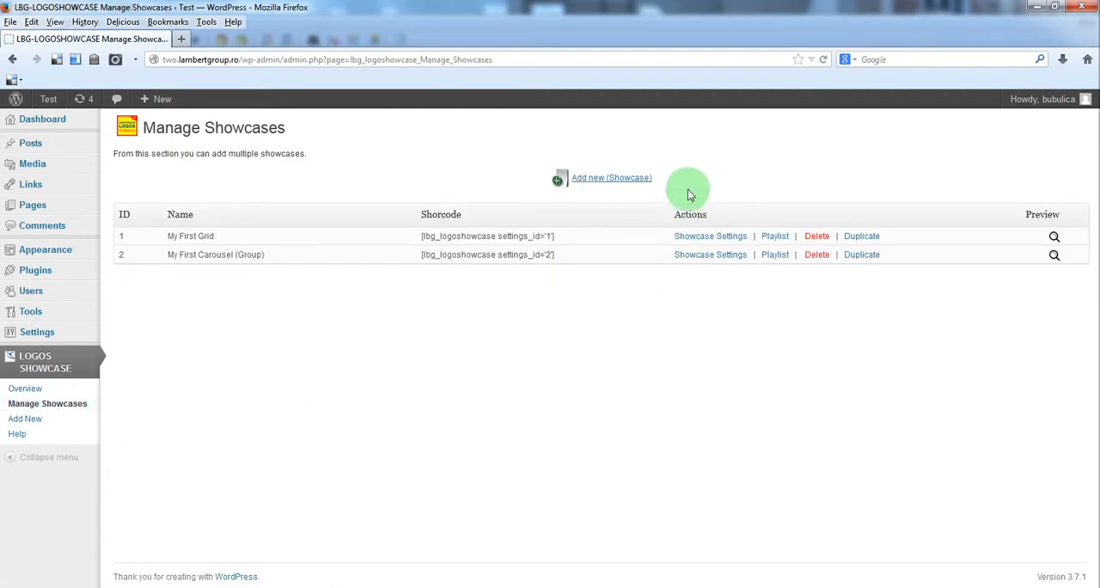
{"action": "mouse_move", "coordinate": [605, 160]}
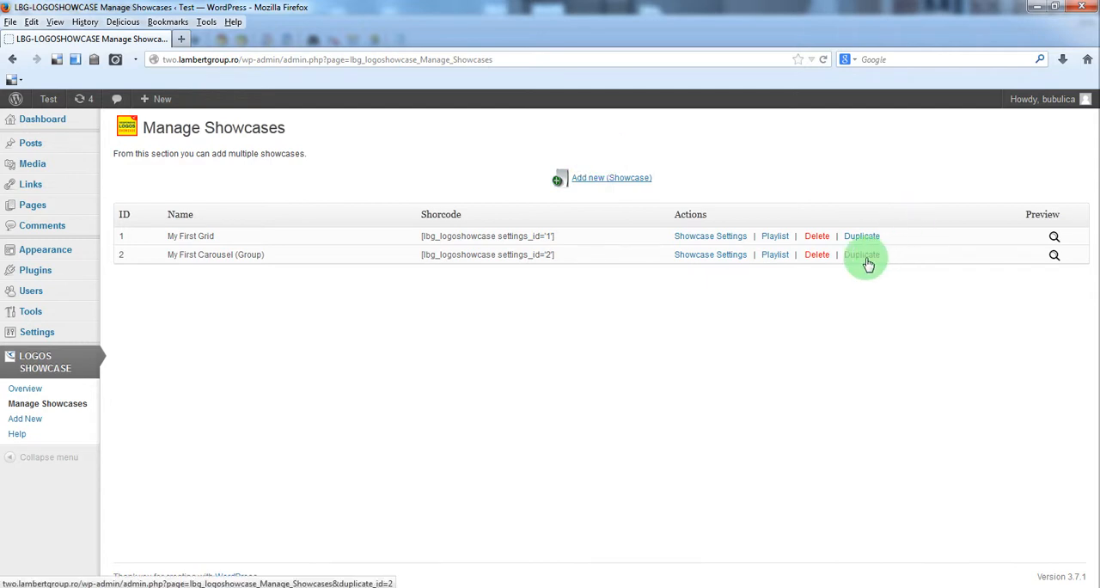
{"action": "mouse_move", "coordinate": [773, 255]}
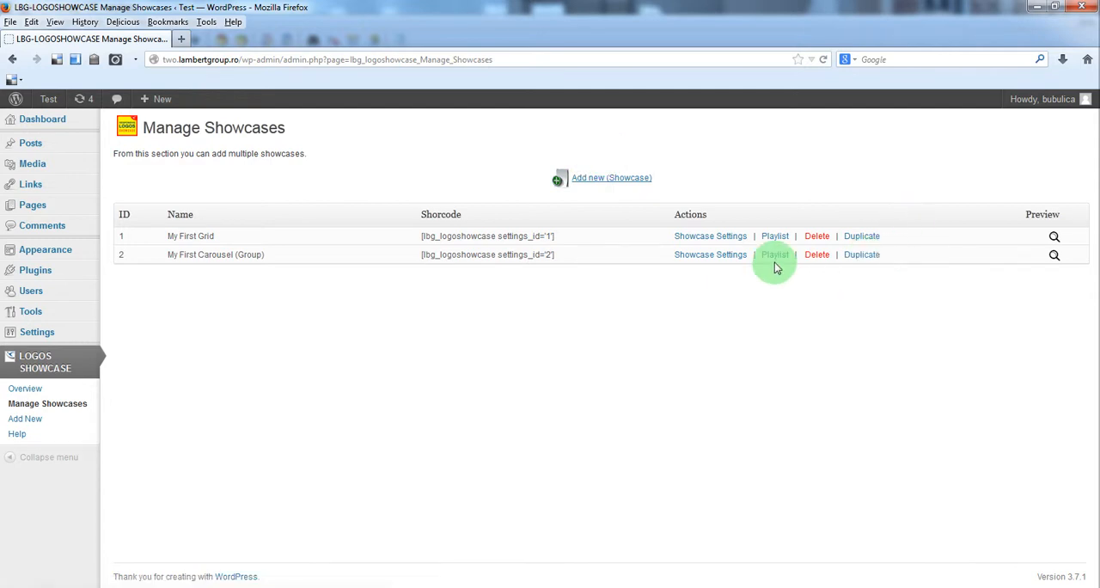
{"action": "mouse_move", "coordinate": [773, 254]}
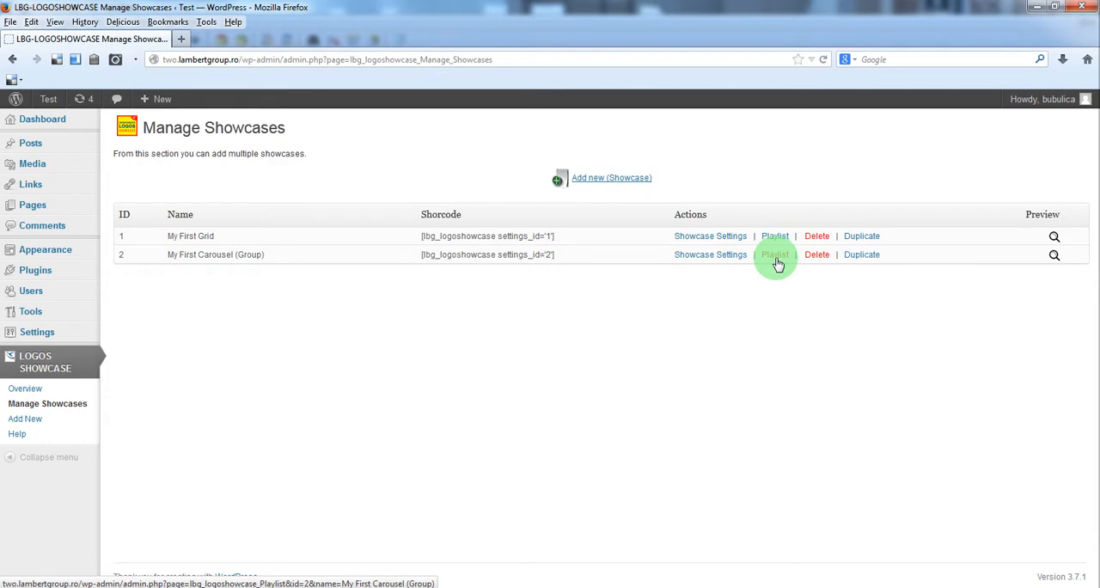
View the playlist of My First Carousel (Group), then duplicate it as showcase 3.
{"action": "left_click", "coordinate": [774, 254]}
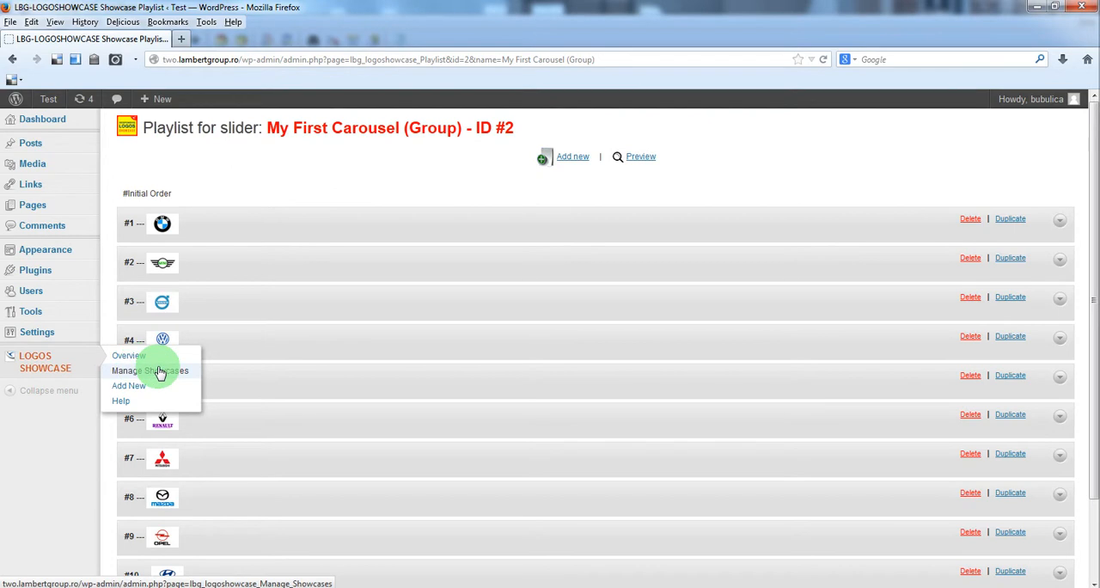
{"action": "left_click", "coordinate": [152, 371]}
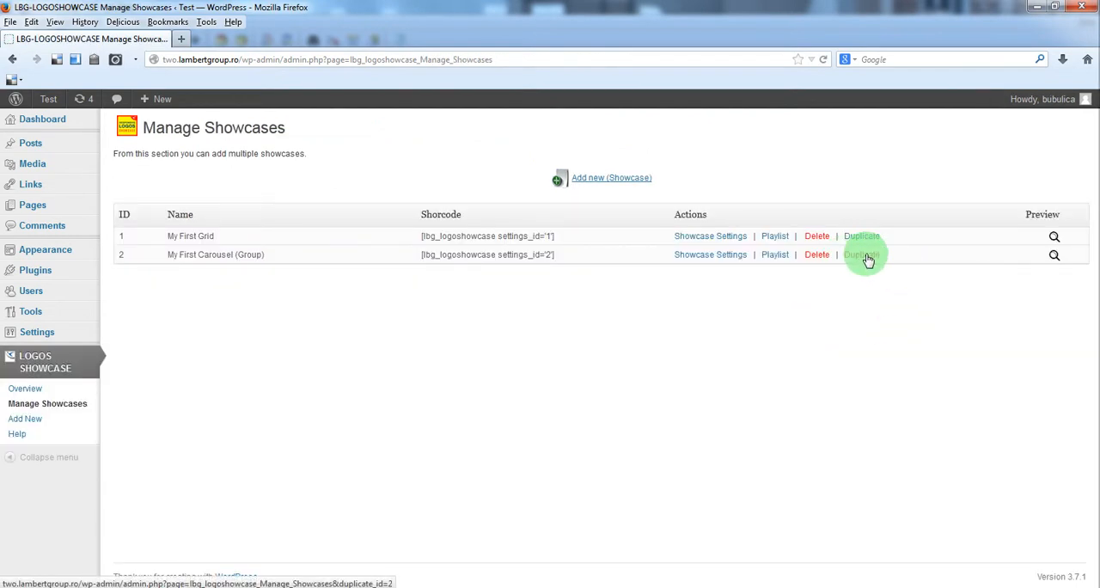
{"action": "left_click", "coordinate": [861, 254]}
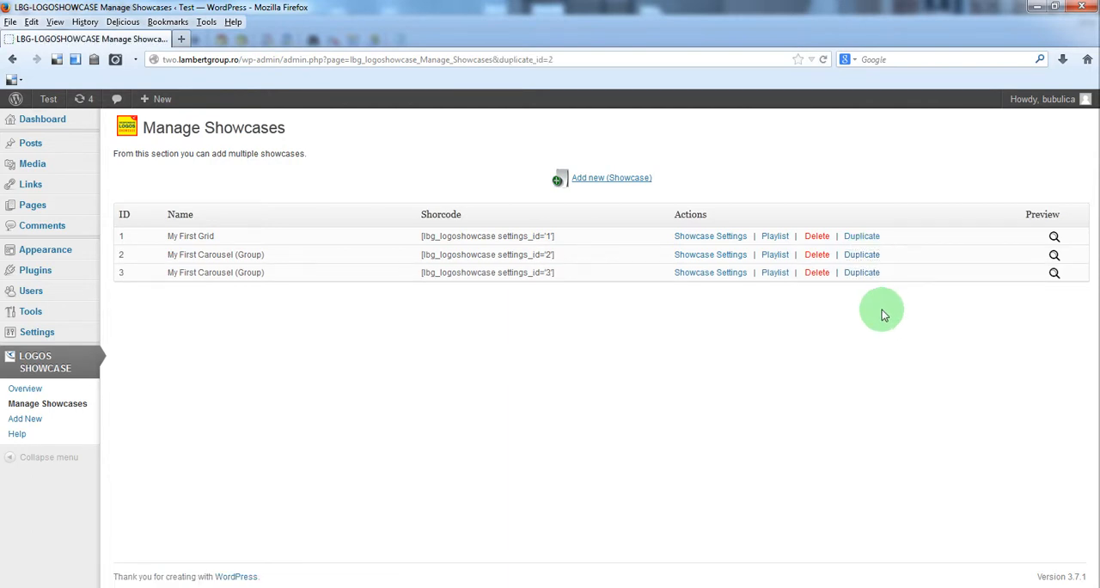
{"action": "mouse_move", "coordinate": [1038, 271]}
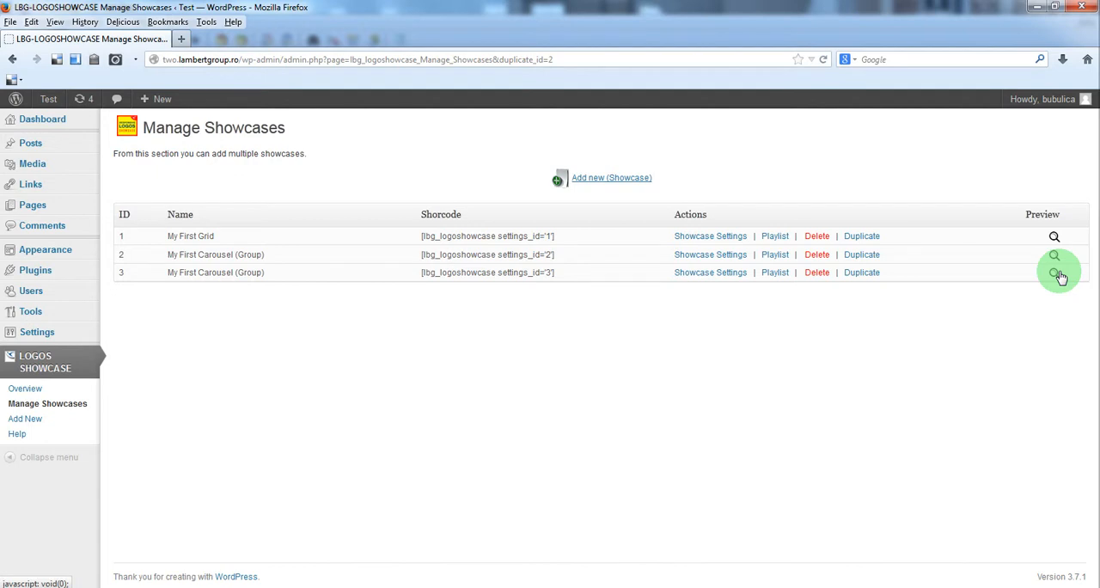
{"action": "mouse_move", "coordinate": [192, 272]}
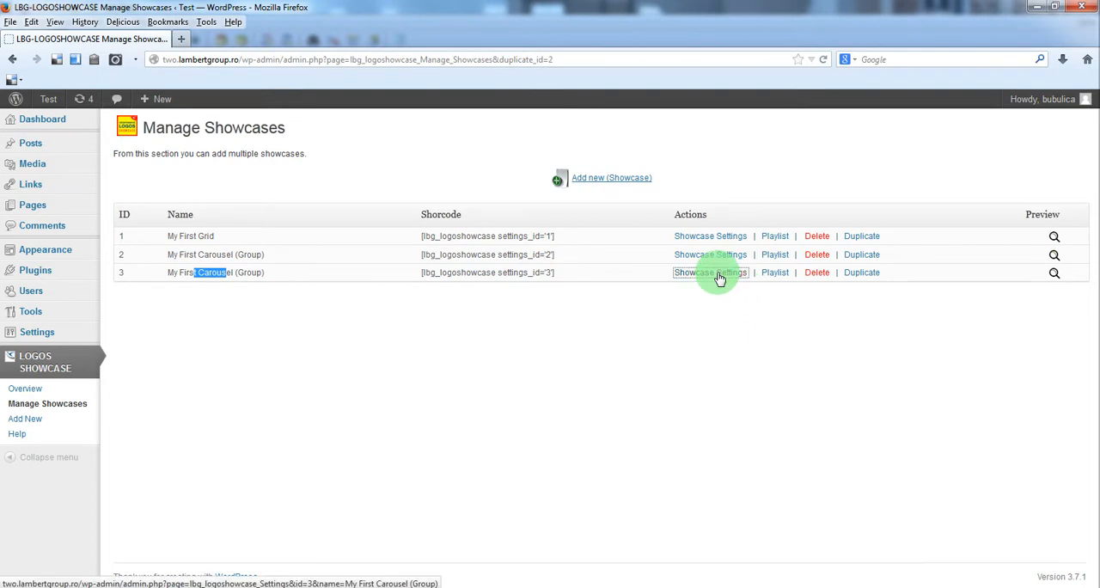
Set showcase 3's type to perspective one-by-one carousel and start renaming it 'My First Carousel (One-by-One)'.
{"action": "left_click", "coordinate": [710, 271]}
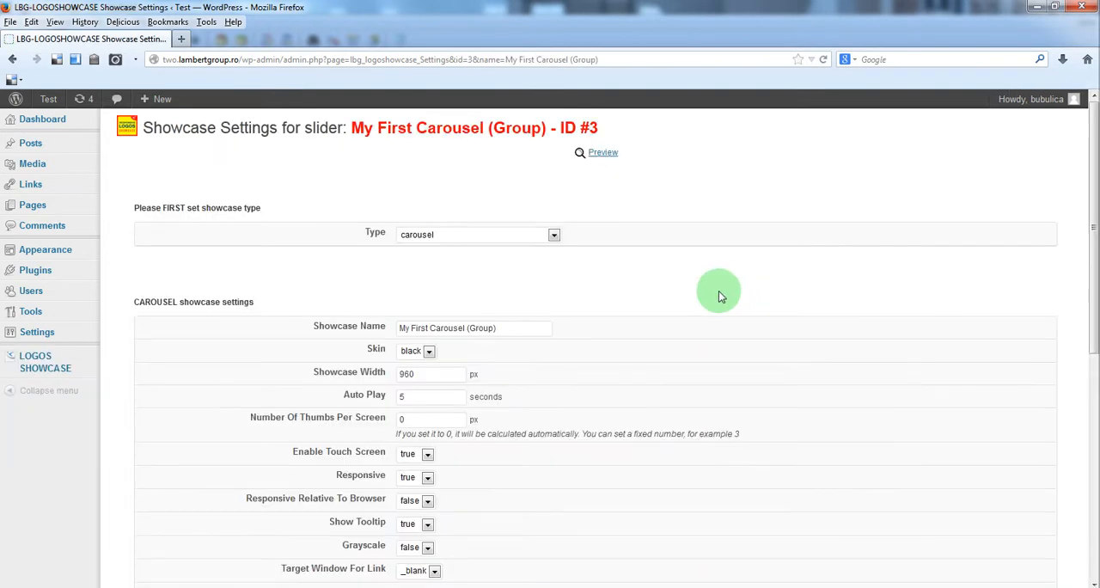
{"action": "left_click", "coordinate": [553, 234]}
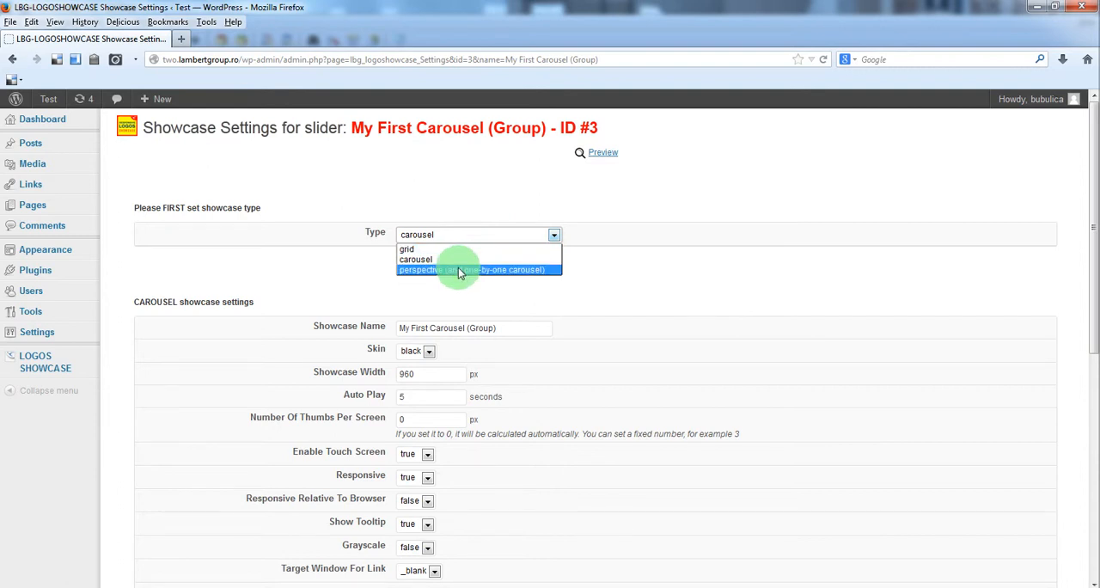
{"action": "left_click", "coordinate": [478, 269]}
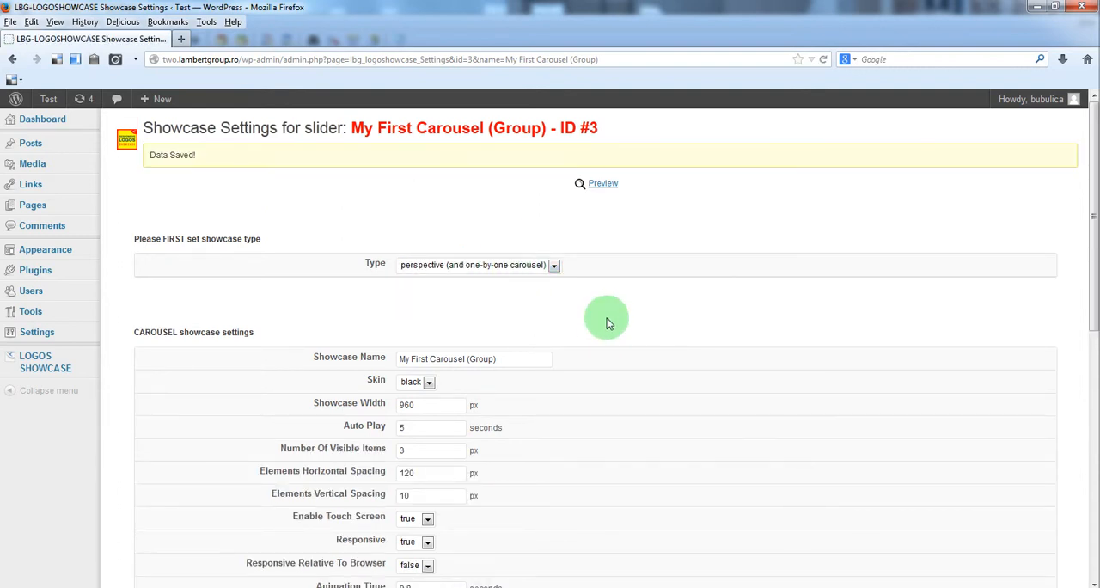
{"action": "double_click", "coordinate": [483, 357]}
{"action": "type", "text": "One-by One"}
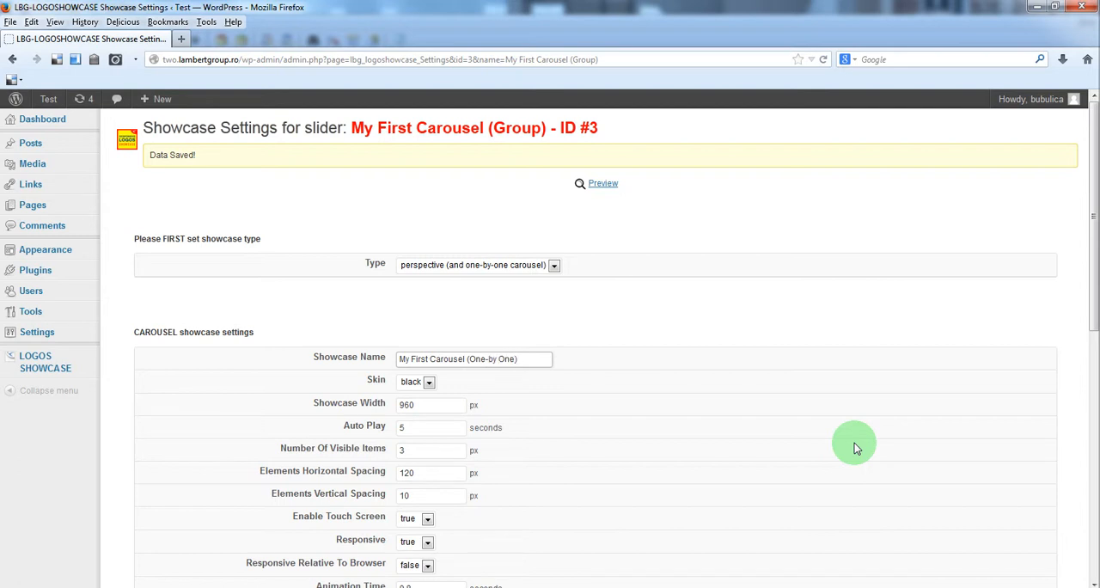
Set the carousel to 5 visible items, 160 px horizontal and 0 px vertical spacing.
{"action": "scroll", "scroll_direction": "down", "scroll_amount": 3}
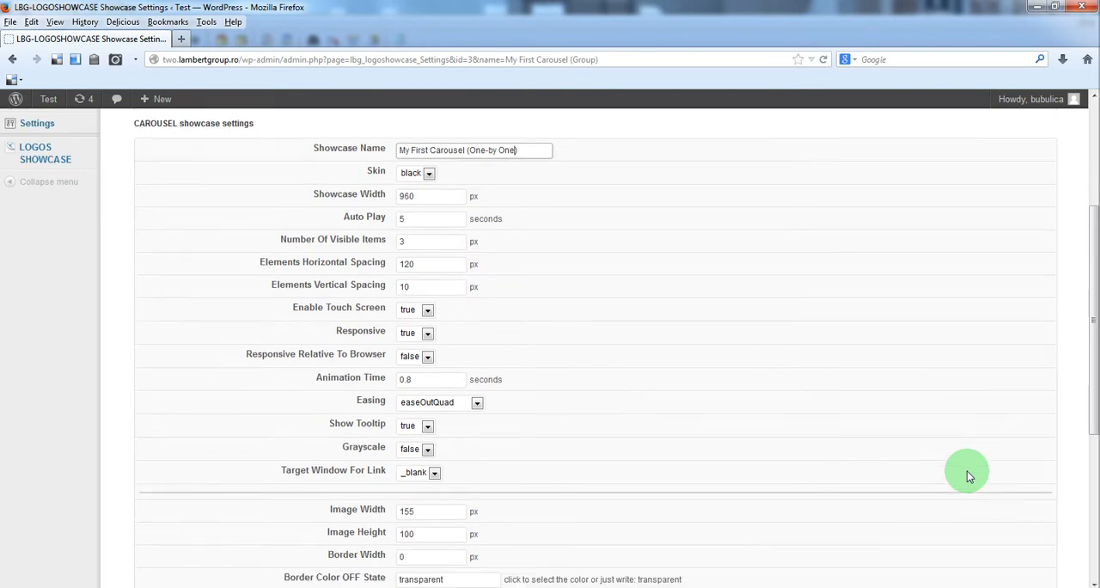
{"action": "scroll", "scroll_direction": "down", "scroll_amount": 3}
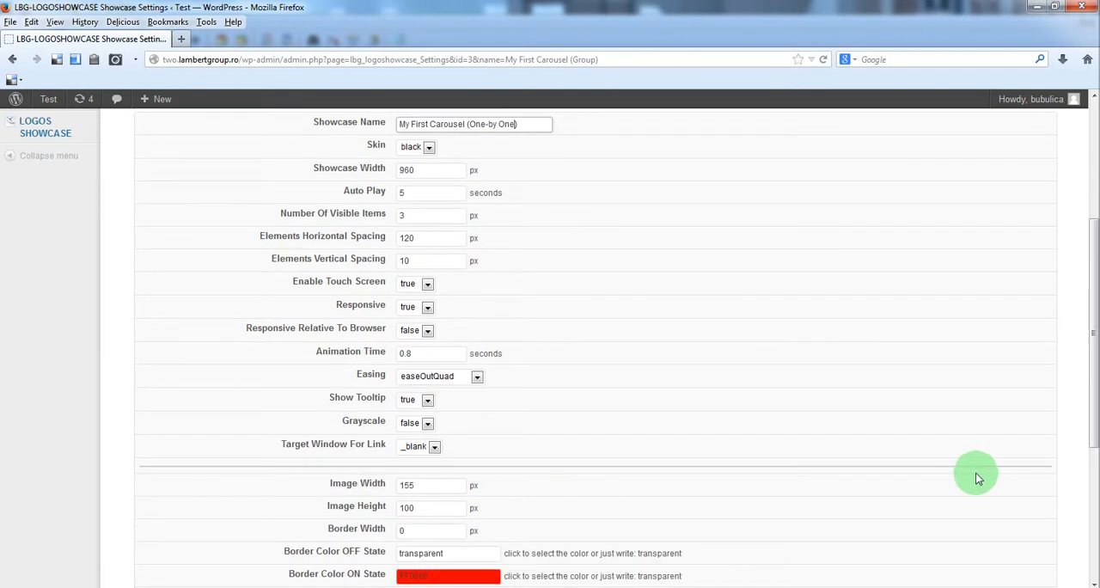
{"action": "mouse_move", "coordinate": [529, 326]}
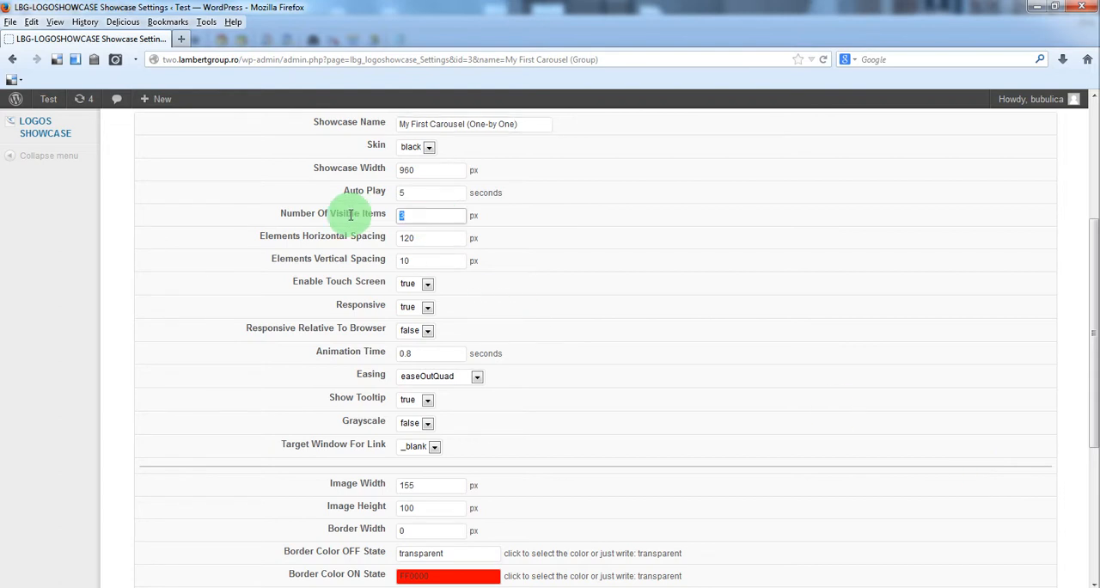
{"action": "mouse_move", "coordinate": [310, 218]}
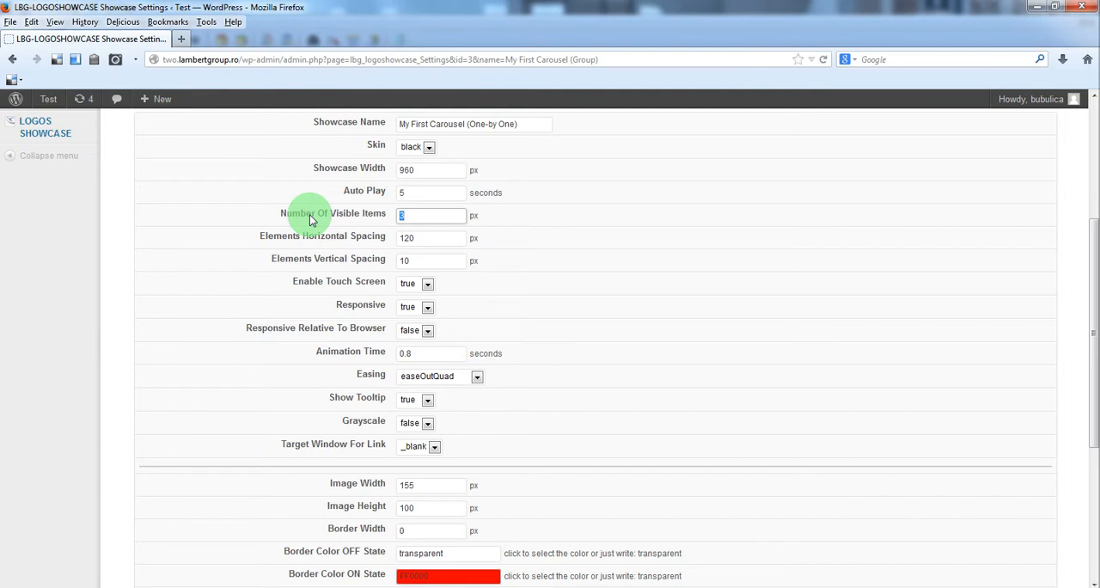
{"action": "type", "text": "5"}
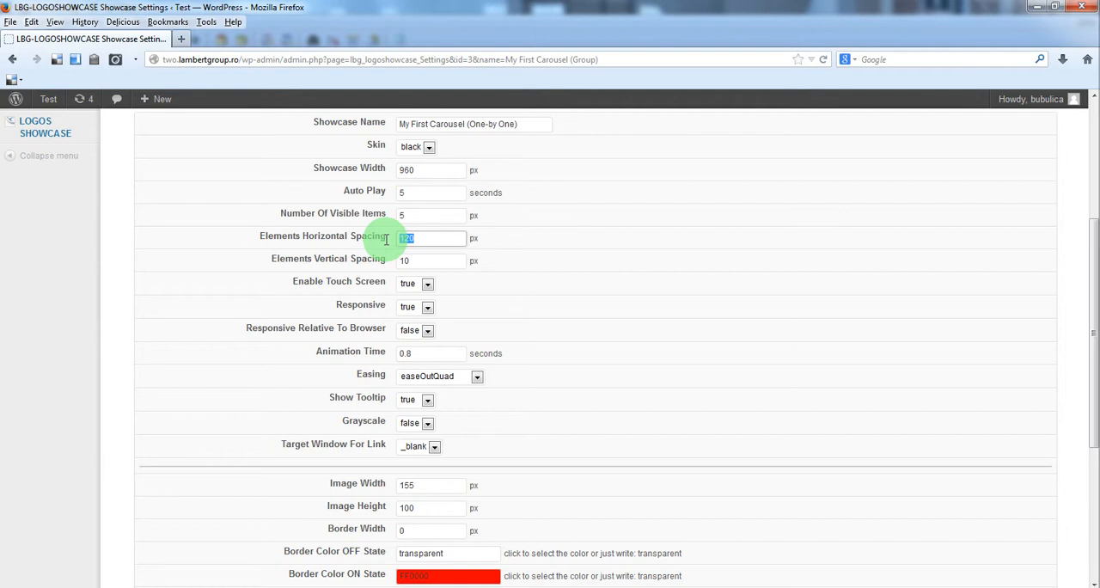
{"action": "type", "text": "160"}
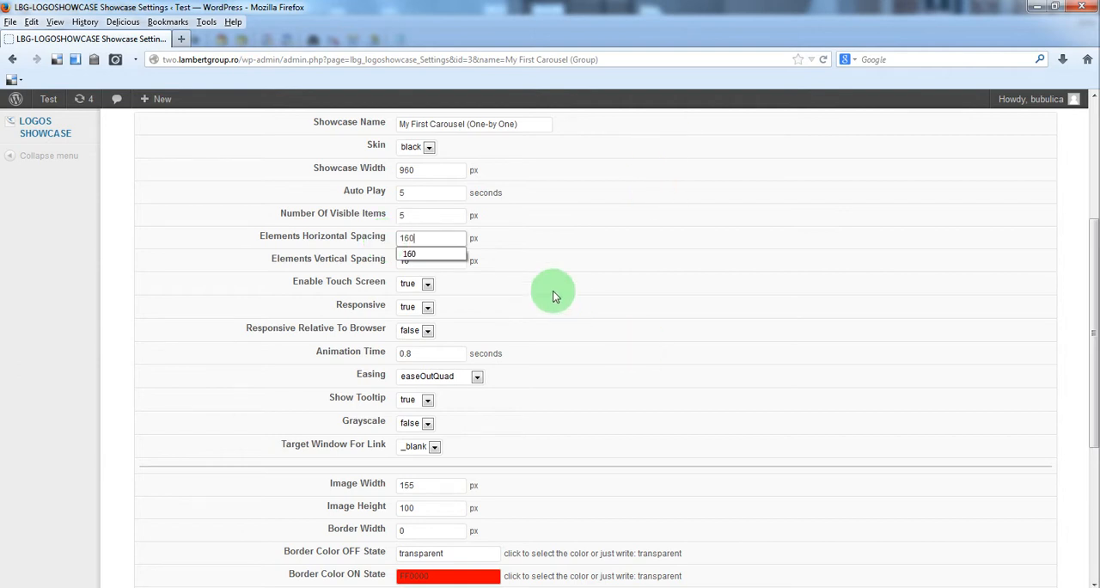
{"action": "left_click", "coordinate": [429, 261]}
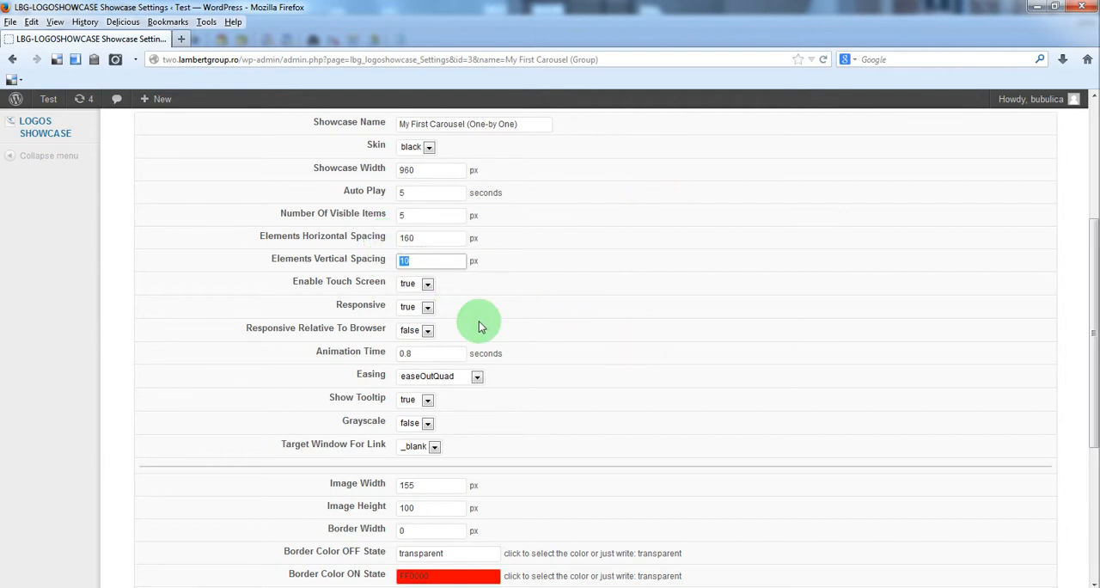
{"action": "type", "text": "0"}
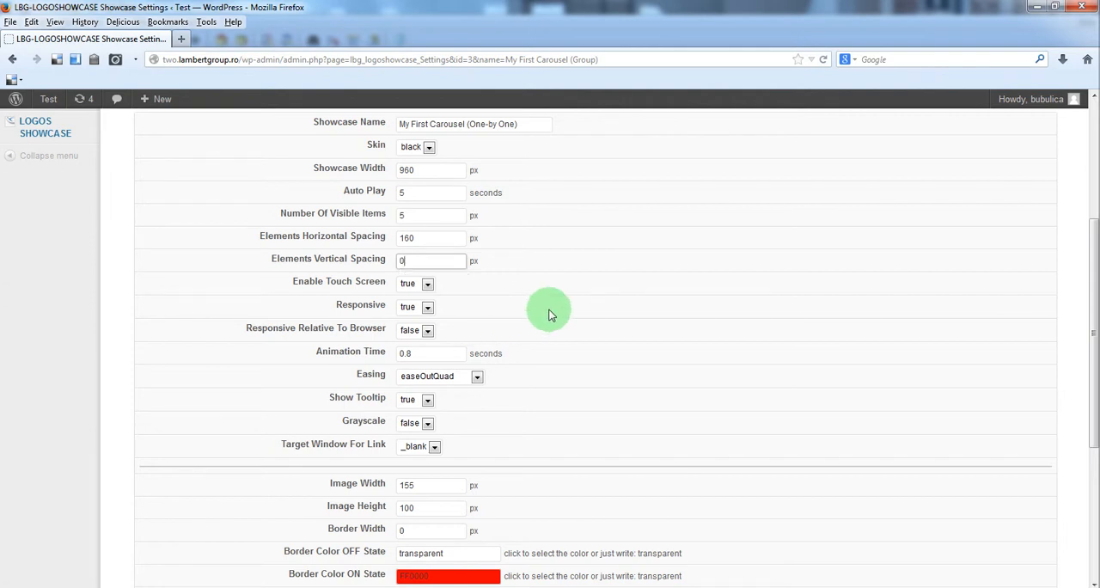
{"action": "scroll", "scroll_direction": "down", "scroll_amount": 3}
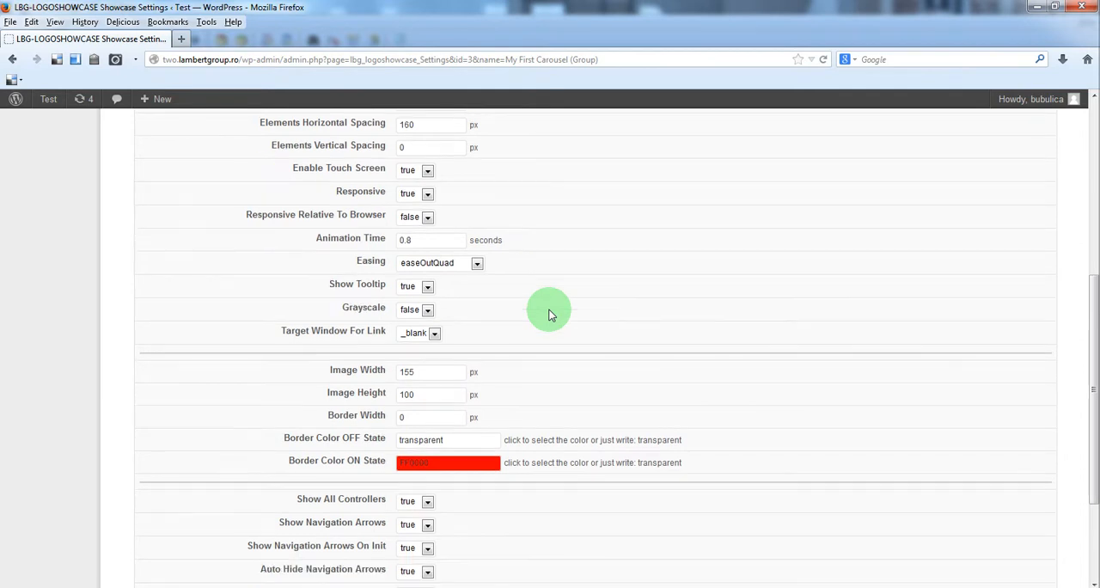
{"action": "scroll", "scroll_direction": "up", "scroll_amount": 3}
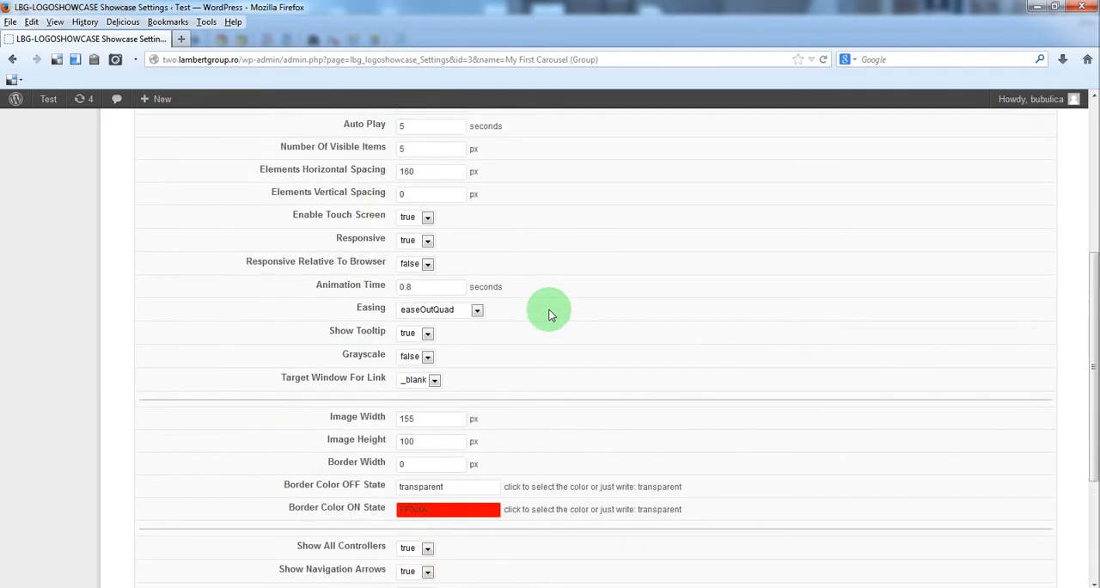
{"action": "scroll", "scroll_direction": "down", "scroll_amount": 3}
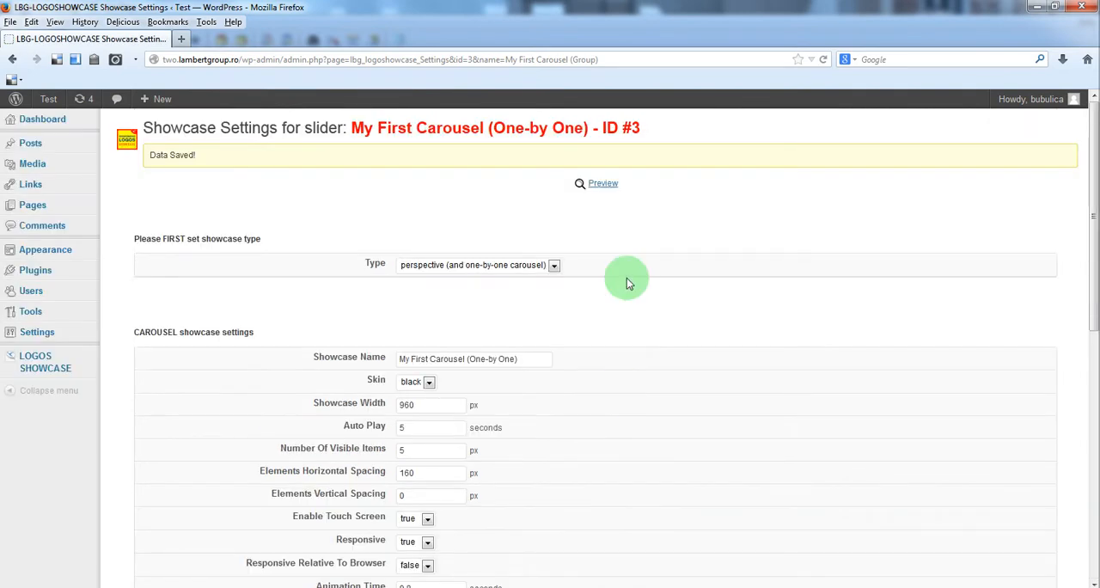
{"action": "left_click", "coordinate": [602, 184]}
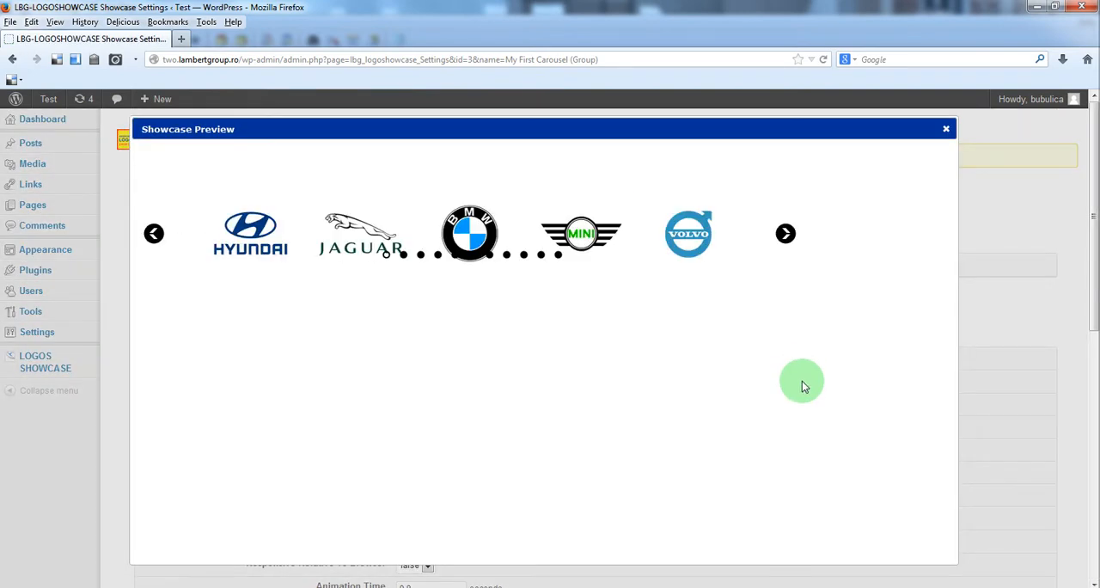
{"action": "left_click", "coordinate": [785, 234]}
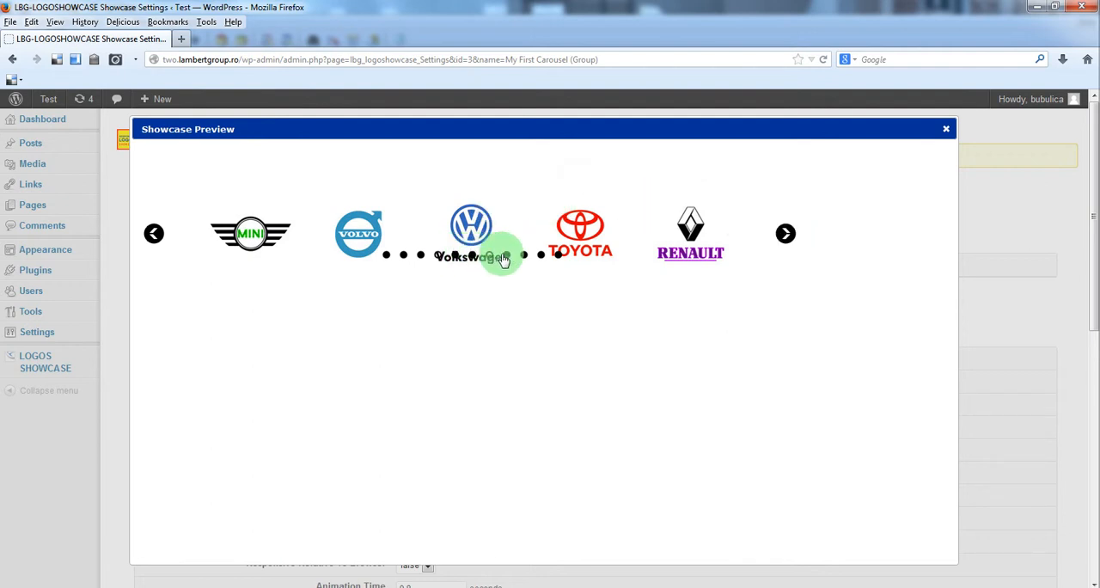
{"action": "mouse_move", "coordinate": [416, 261]}
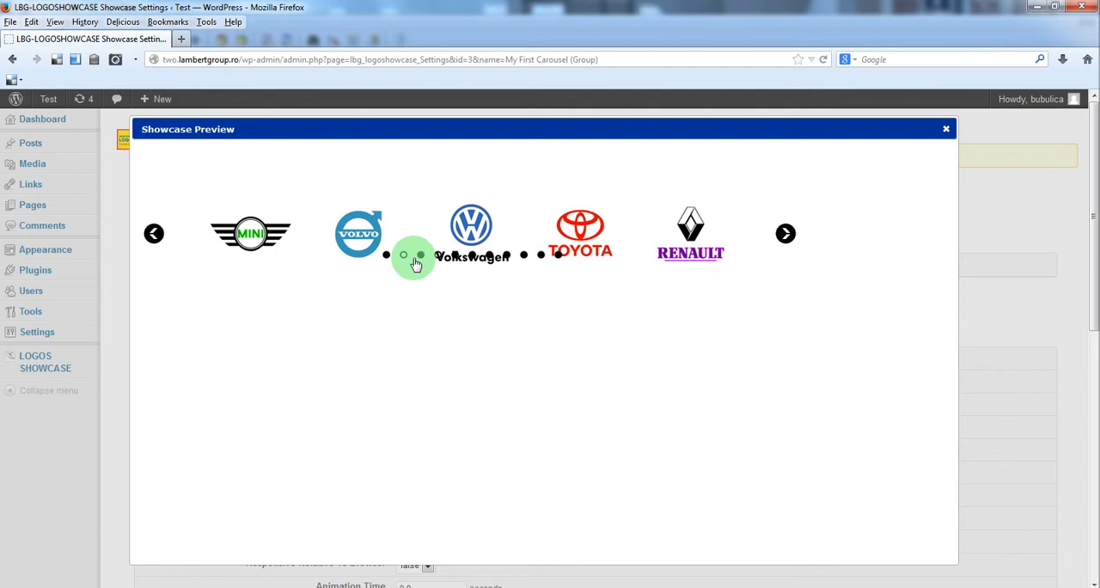
{"action": "left_click", "coordinate": [945, 129]}
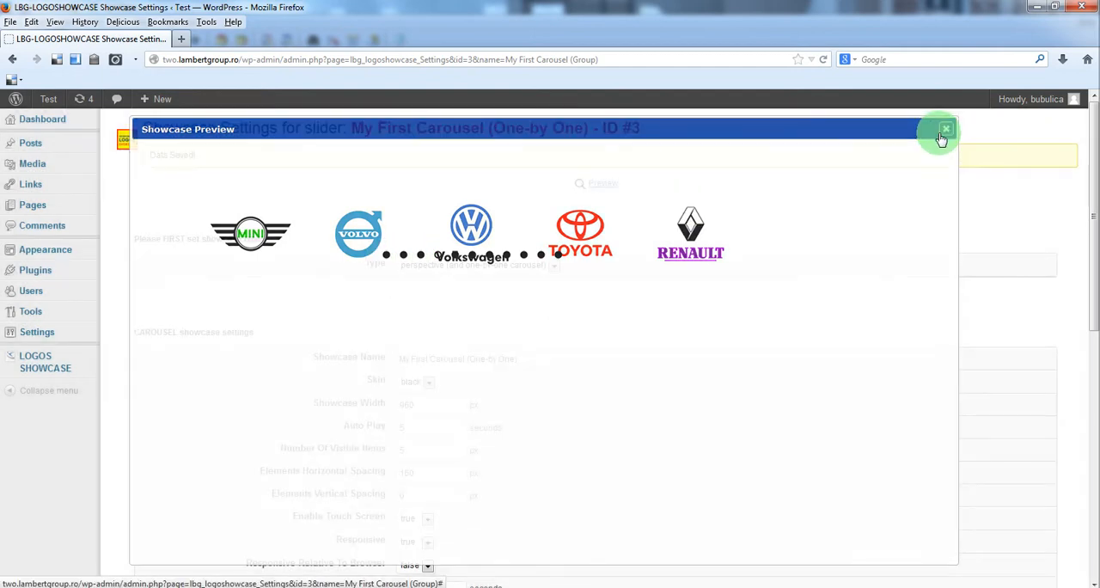
{"action": "left_click", "coordinate": [945, 134]}
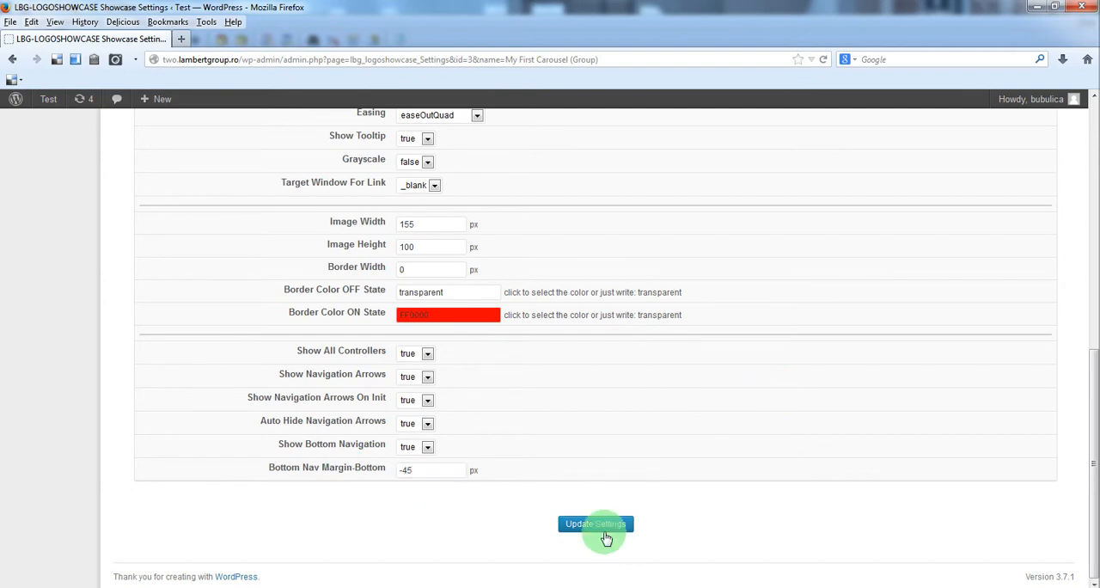
Save the one-by-one carousel settings and preview the result.
{"action": "left_click", "coordinate": [595, 522]}
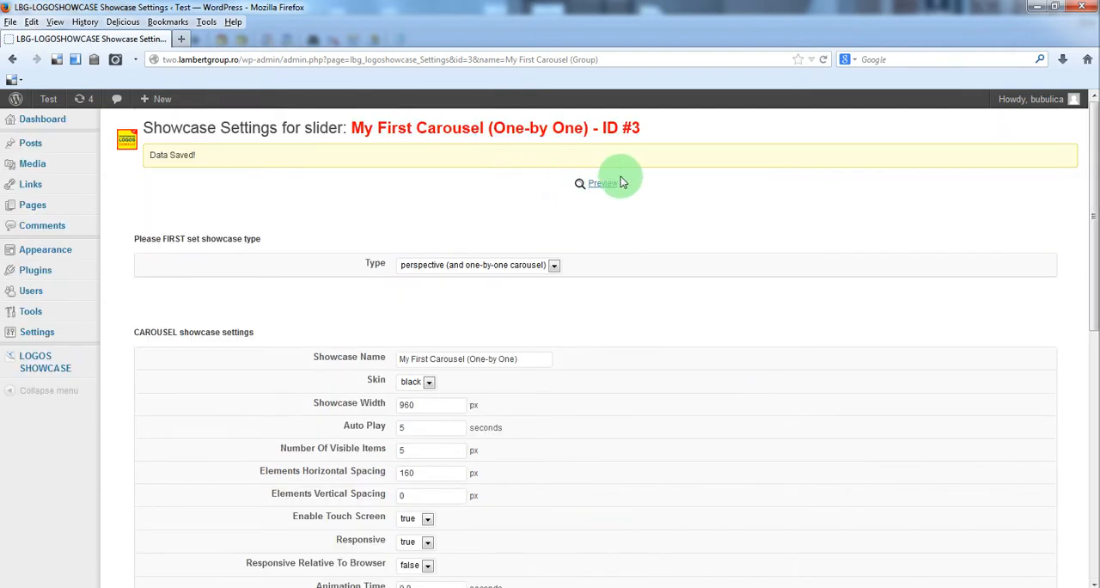
{"action": "left_click", "coordinate": [601, 184]}
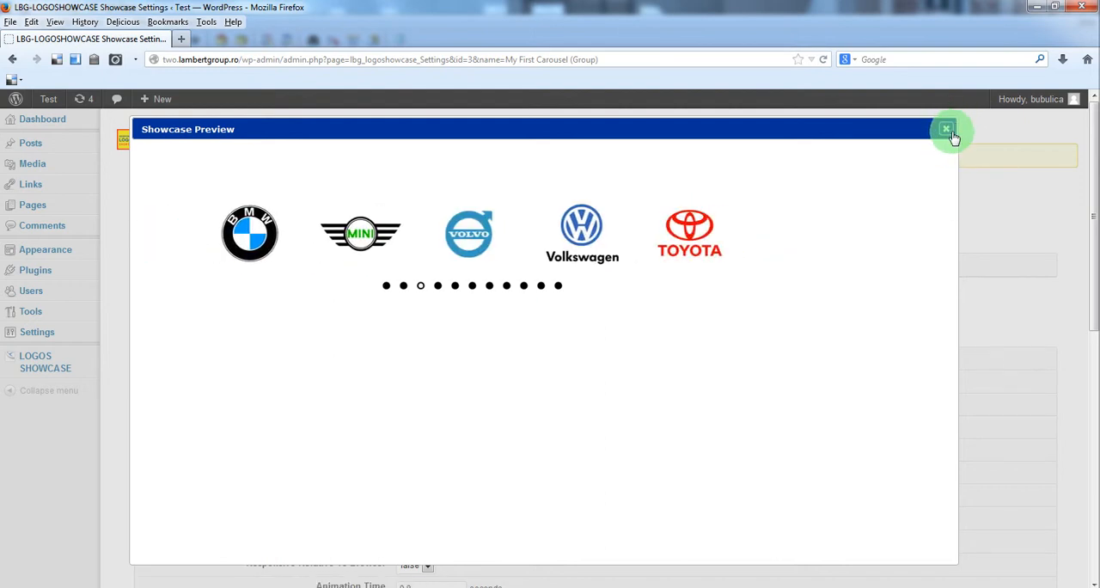
{"action": "left_click", "coordinate": [945, 129]}
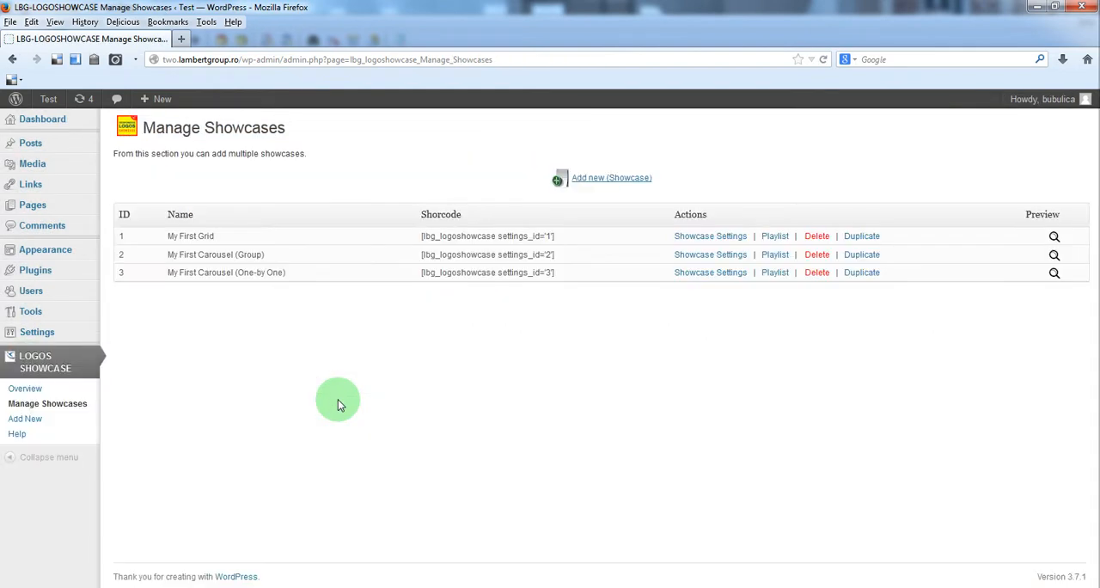
{"action": "mouse_move", "coordinate": [426, 310]}
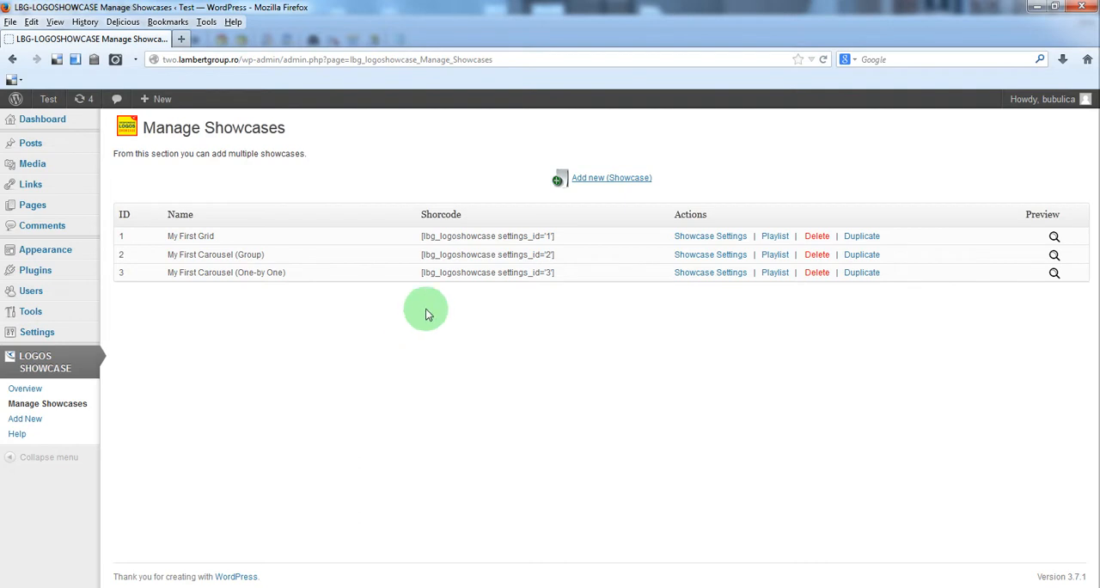
Copy showcase 3's shortcode and locate the Carousel (One-By-One) Showcase page in Pages.
{"action": "double_click", "coordinate": [488, 272]}
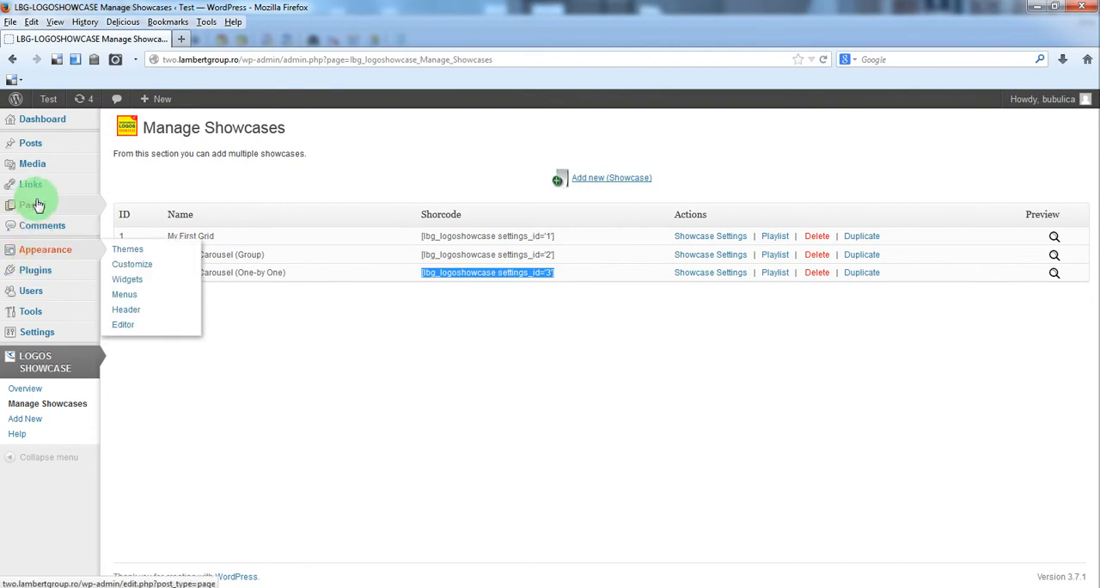
{"action": "left_click", "coordinate": [28, 204]}
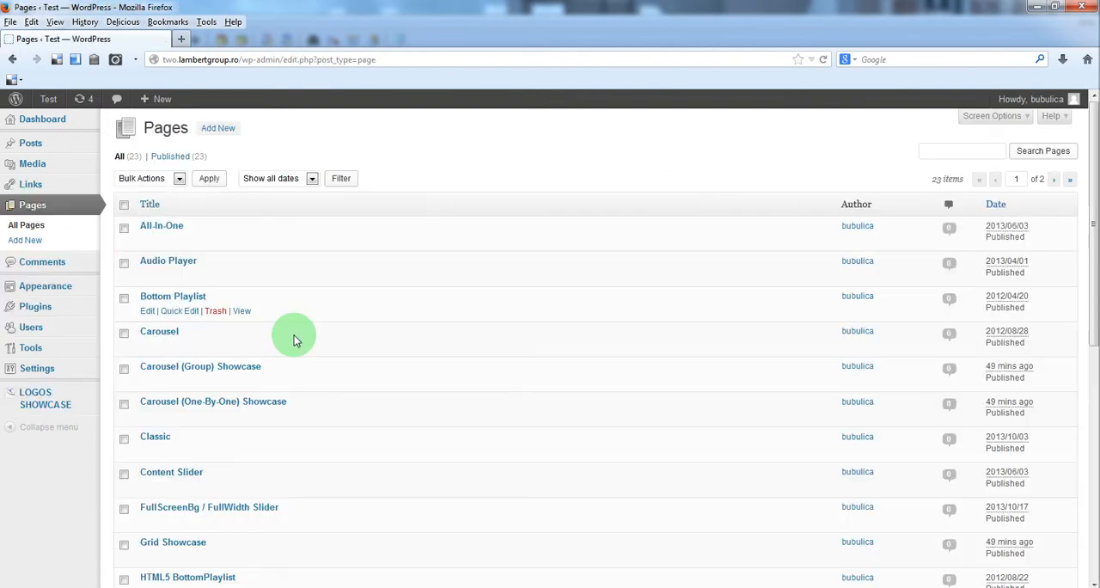
{"action": "scroll", "scroll_direction": "down", "scroll_amount": 3}
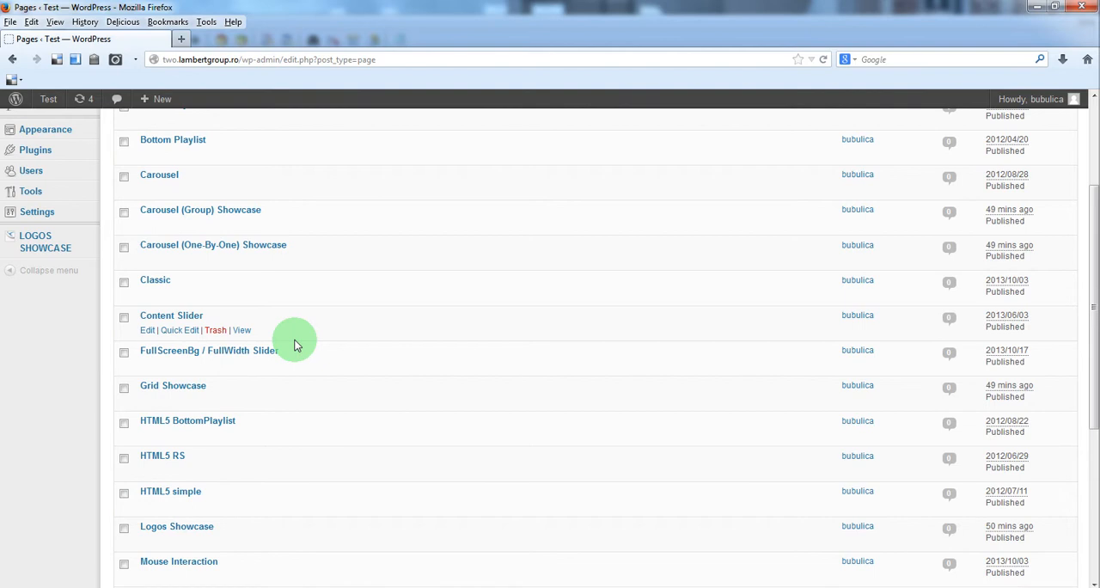
{"action": "scroll", "scroll_direction": "down", "scroll_amount": 3}
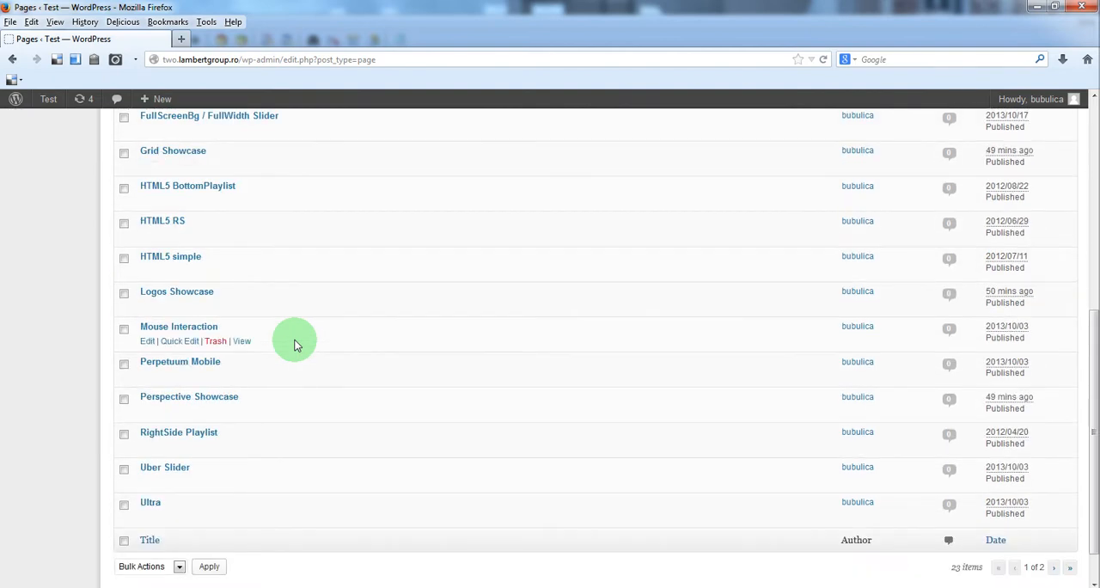
{"action": "scroll", "scroll_direction": "up", "scroll_amount": 3}
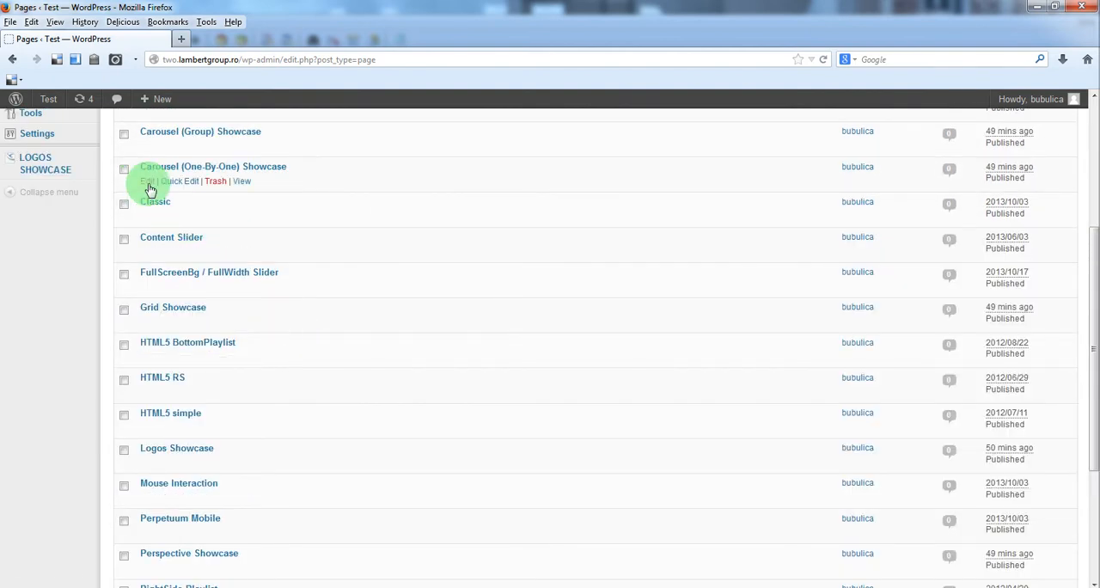
Paste the showcase 3 shortcode into the Carousel (One-By-One) Showcase page and update it.
{"action": "left_click", "coordinate": [148, 181]}
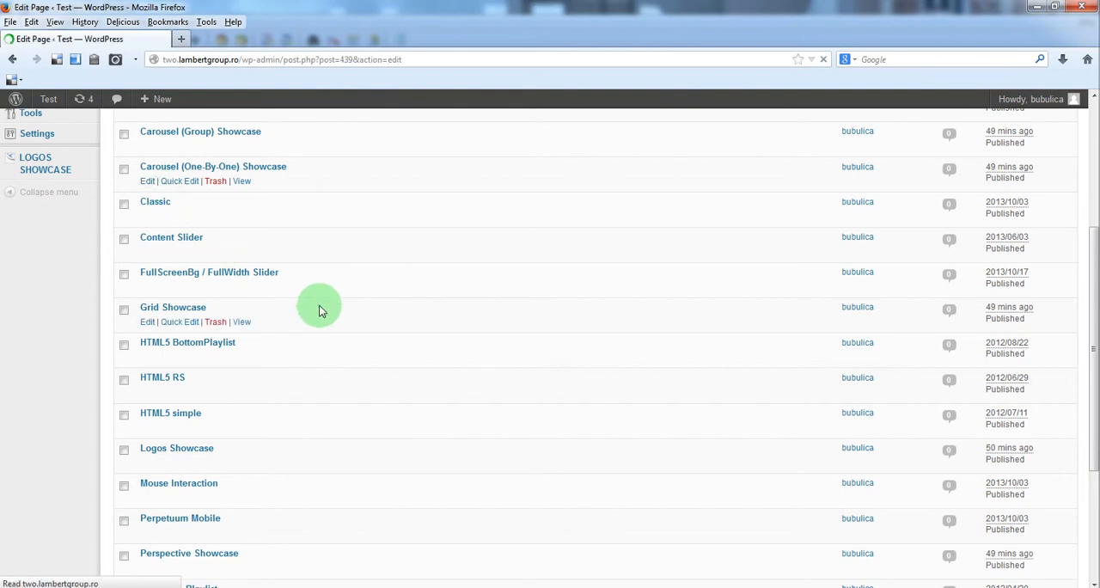
{"action": "left_click", "coordinate": [147, 181]}
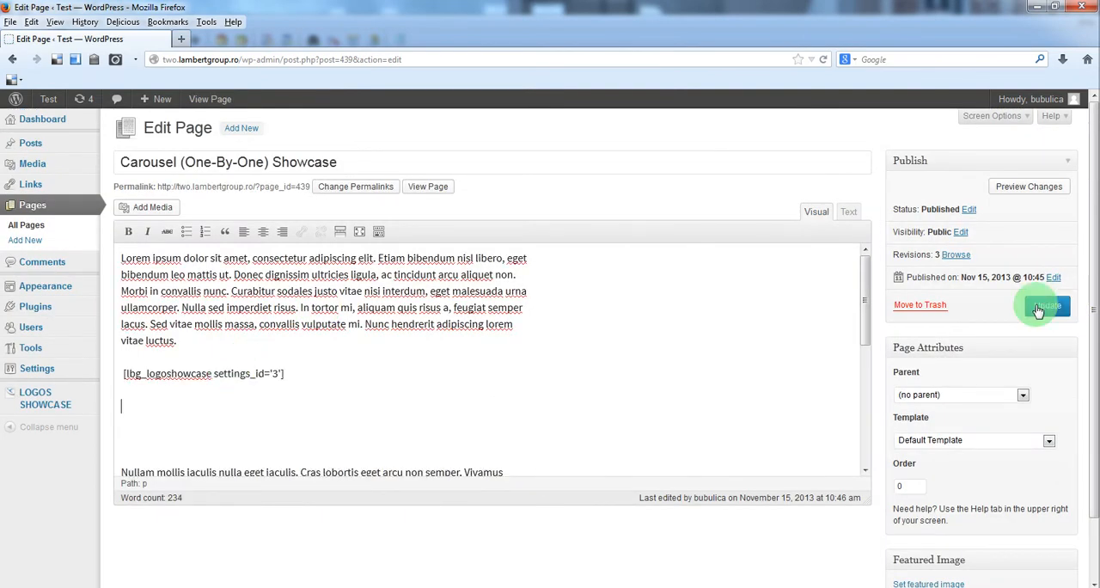
{"action": "left_click", "coordinate": [1046, 306]}
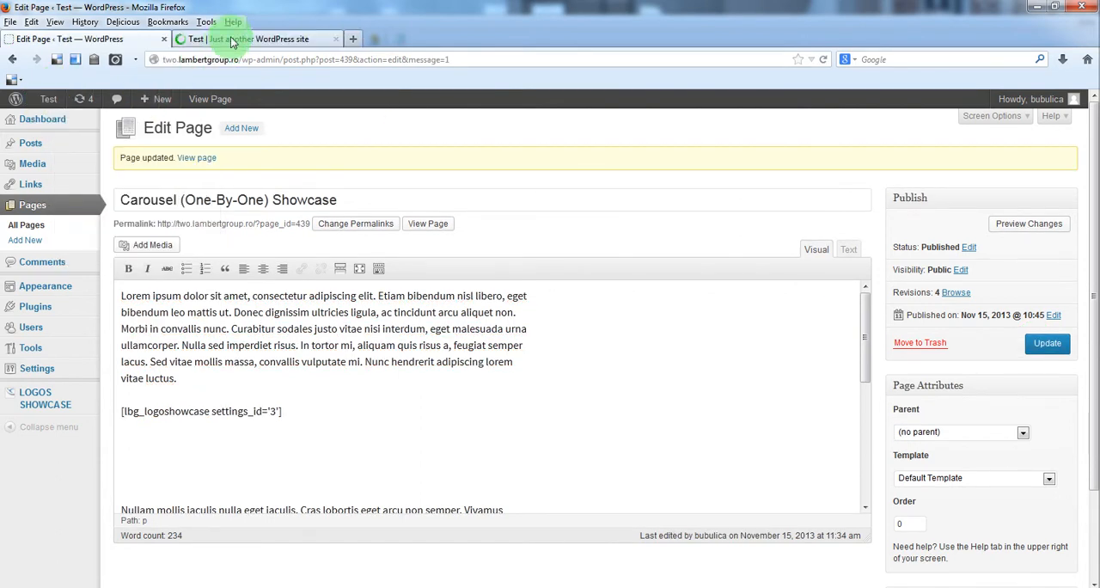
View the Carousel (One-By-One) Showcase page on the live site and advance the carousel twice.
{"action": "left_click", "coordinate": [254, 38]}
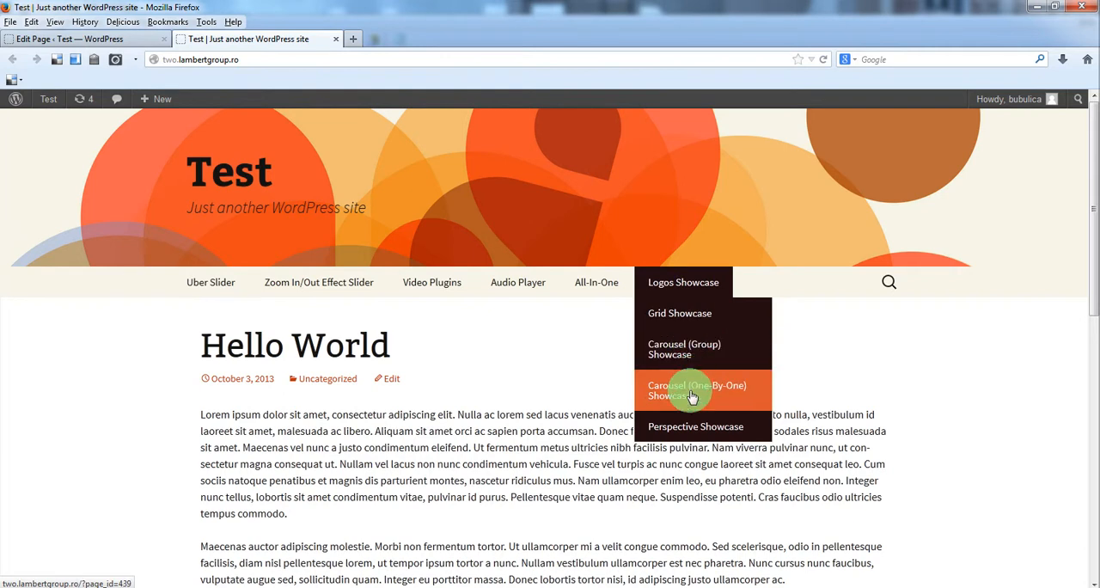
{"action": "left_click", "coordinate": [696, 390]}
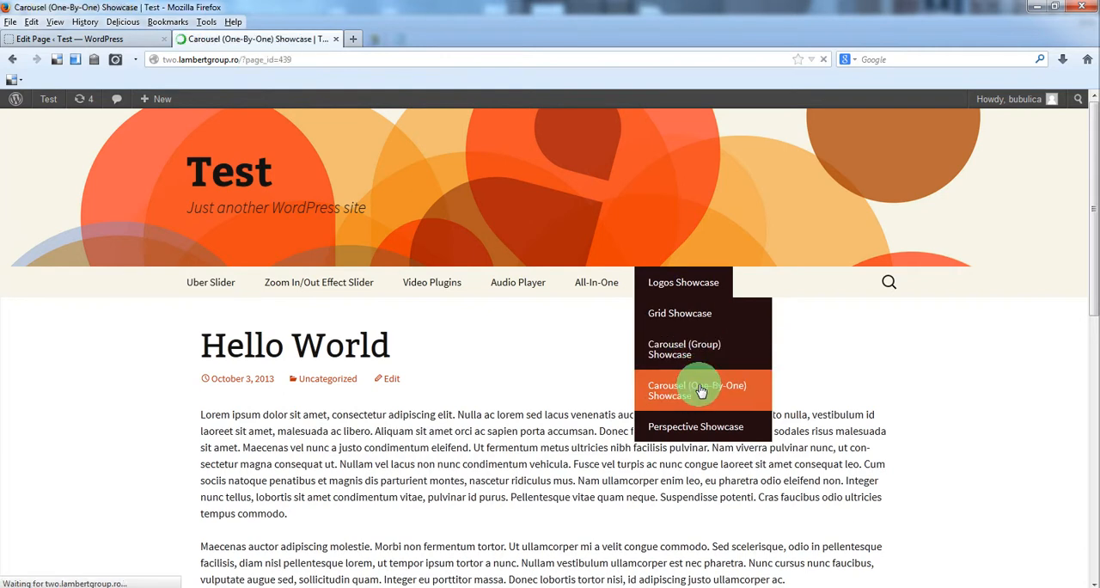
{"action": "left_click", "coordinate": [696, 389]}
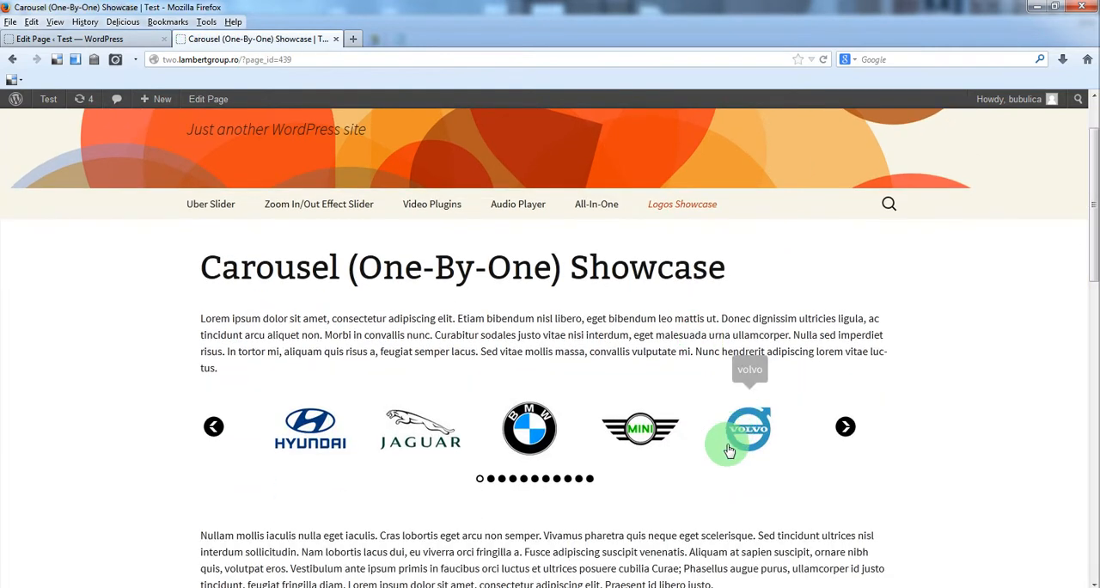
{"action": "left_click", "coordinate": [846, 426]}
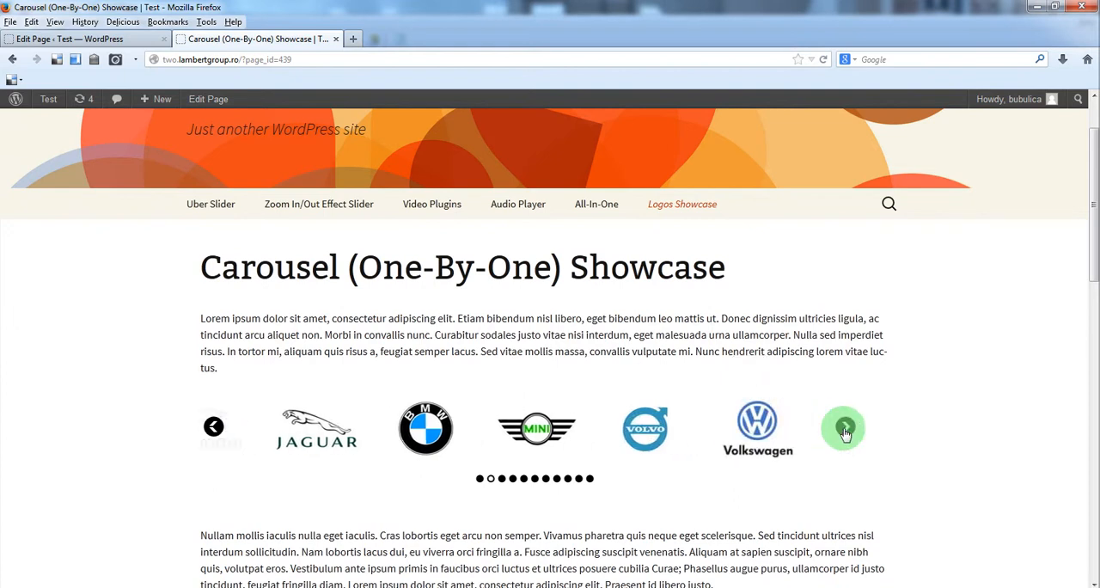
{"action": "left_click", "coordinate": [842, 427]}
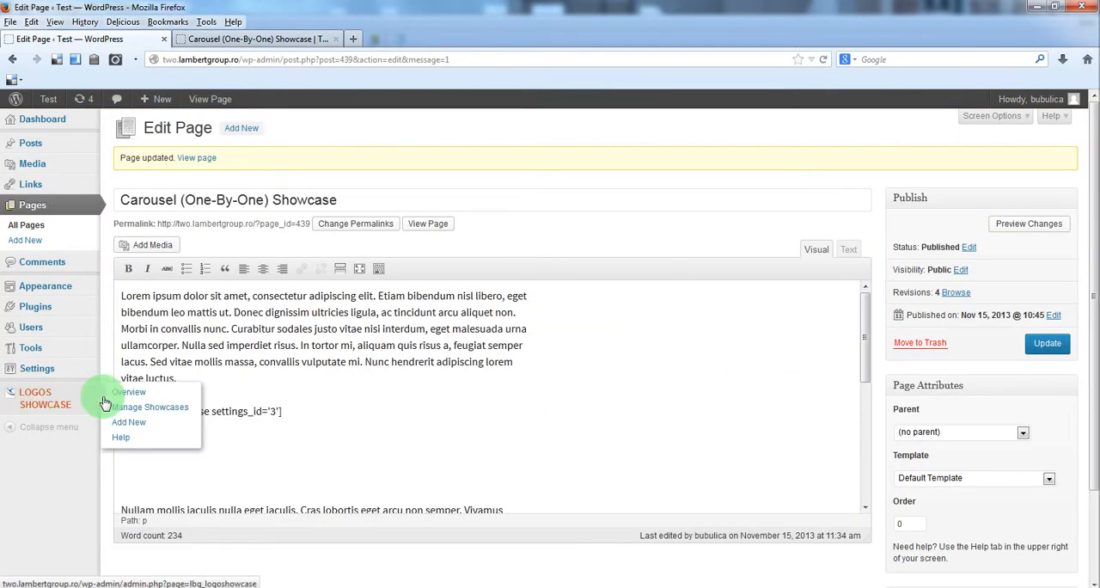
In showcase 3's settings, enter a 1 px border width and a black off-state border colour.
{"action": "left_click", "coordinate": [155, 405]}
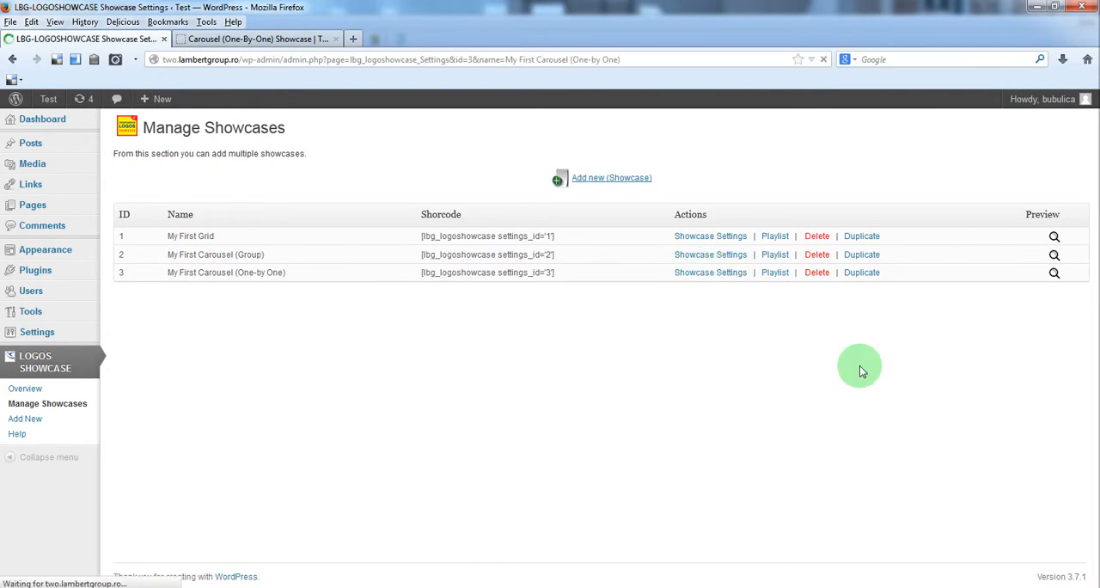
{"action": "left_click", "coordinate": [710, 271]}
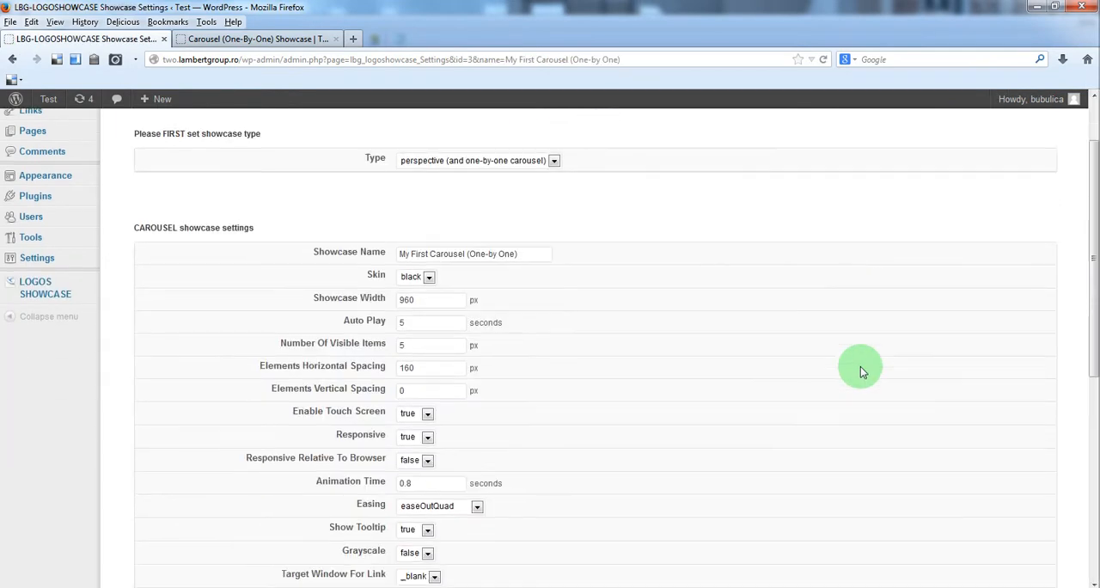
{"action": "scroll", "scroll_direction": "down", "scroll_amount": 3}
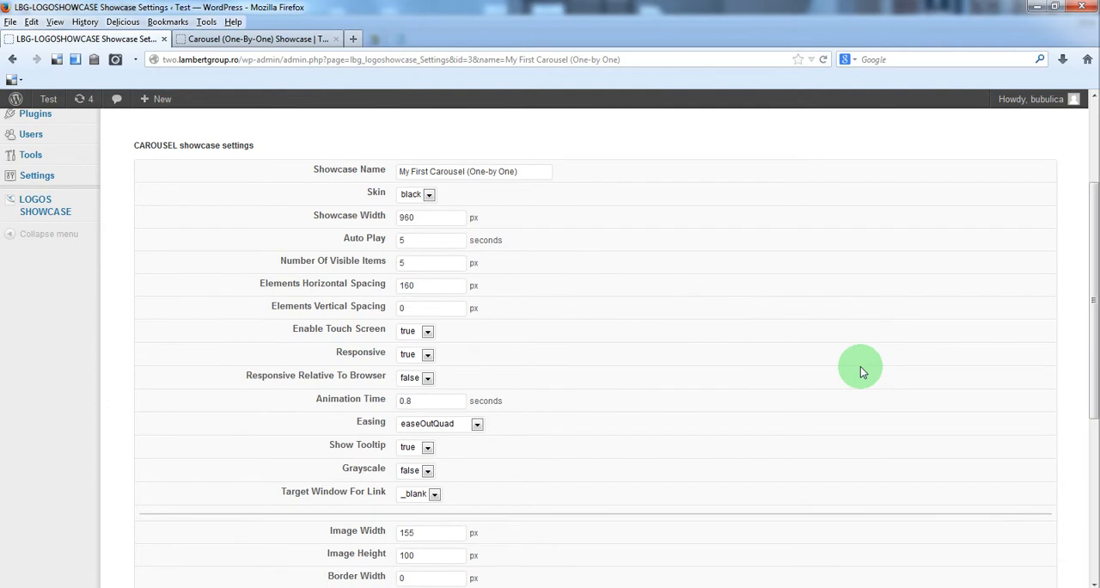
{"action": "scroll", "scroll_direction": "down", "scroll_amount": 3}
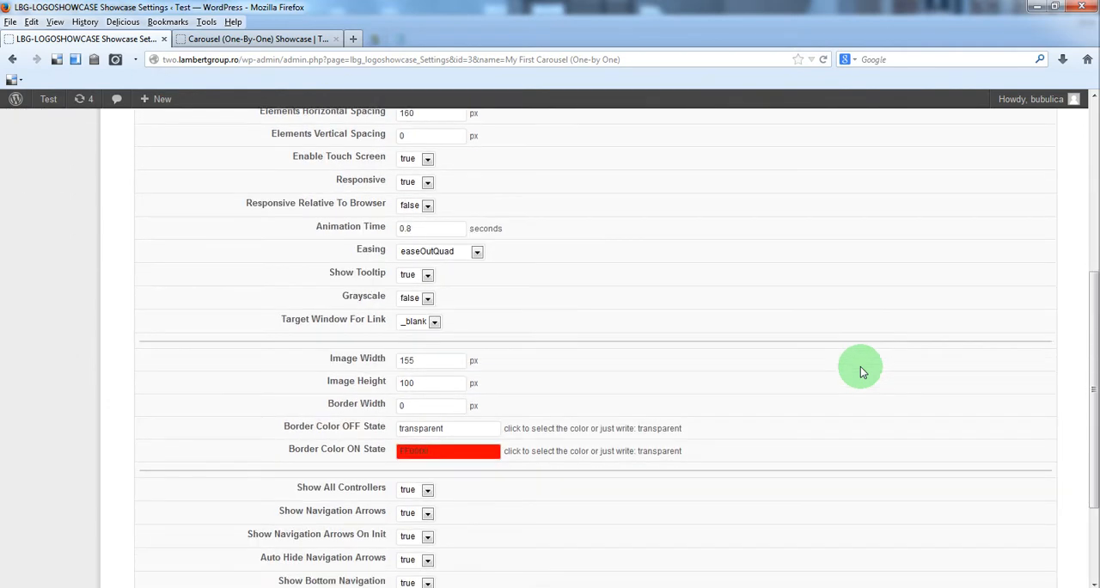
{"action": "scroll", "scroll_direction": "down", "scroll_amount": 3}
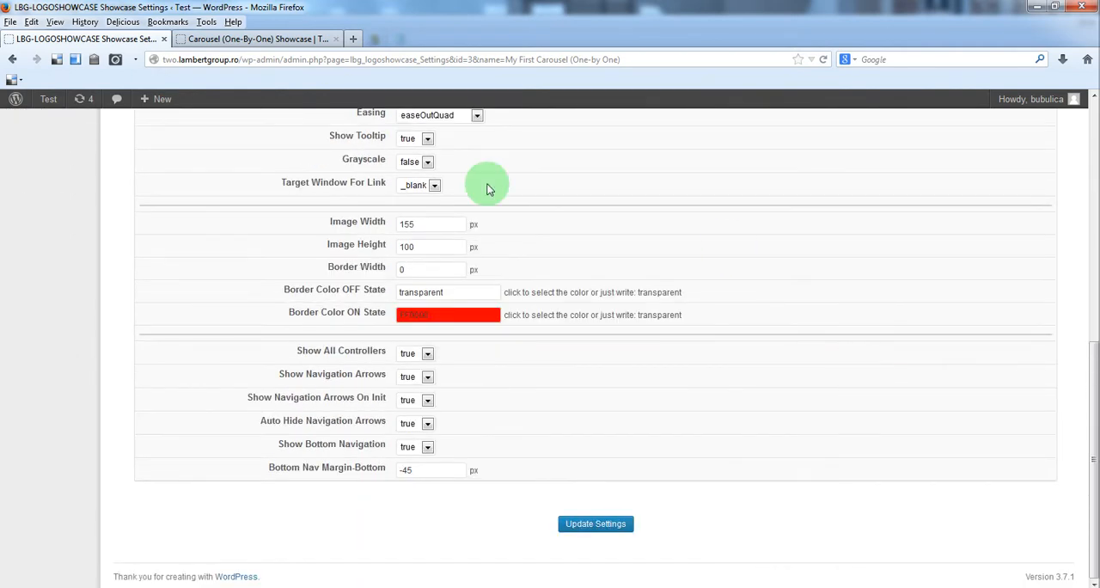
{"action": "left_click", "coordinate": [429, 268]}
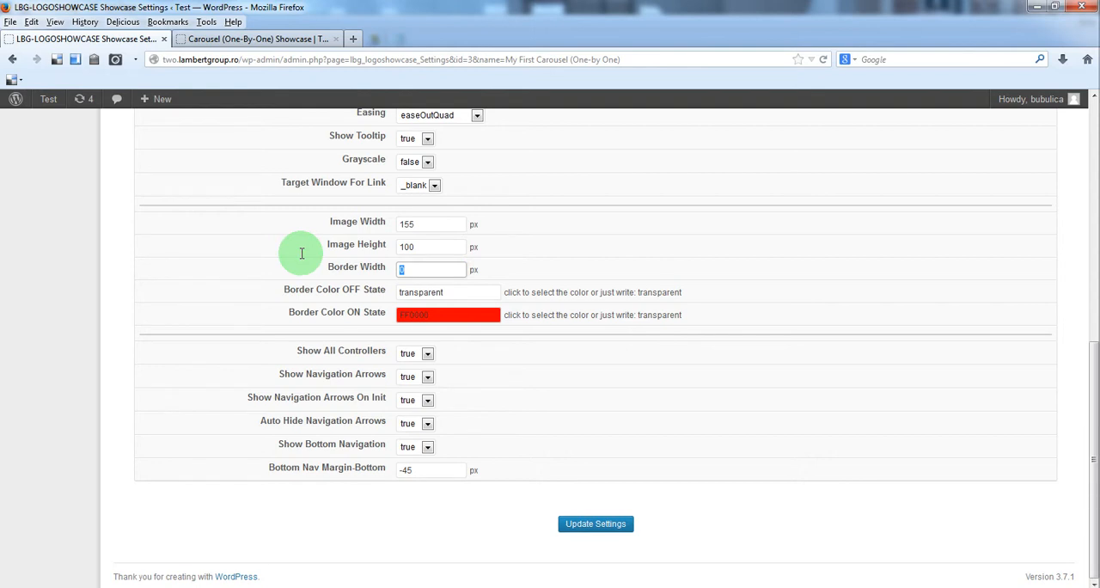
{"action": "left_click", "coordinate": [447, 293]}
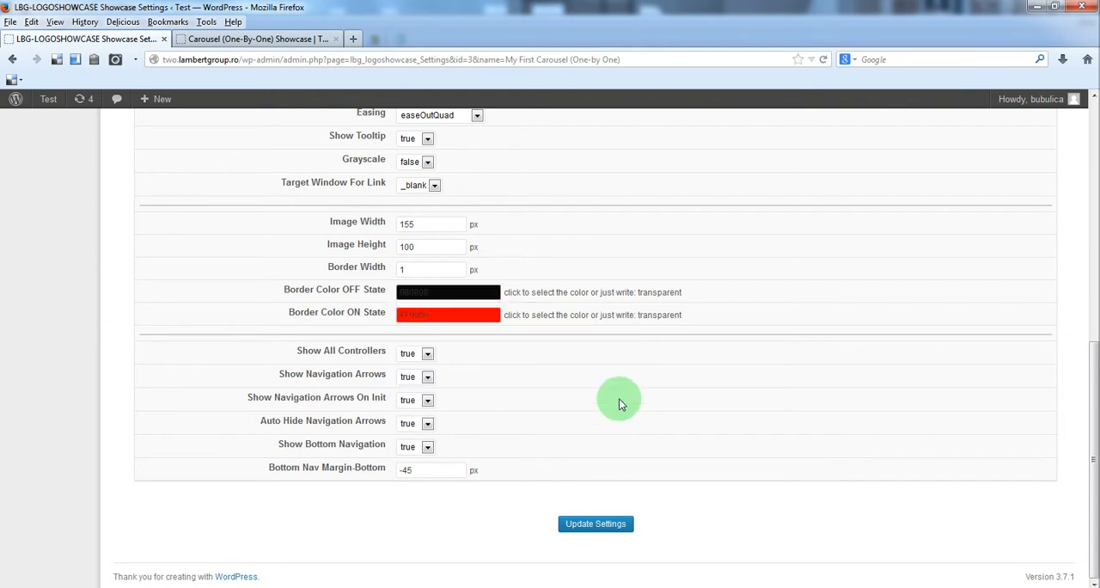
Save the 1 px black border settings and preview the bordered logo carousel.
{"action": "left_click", "coordinate": [594, 523]}
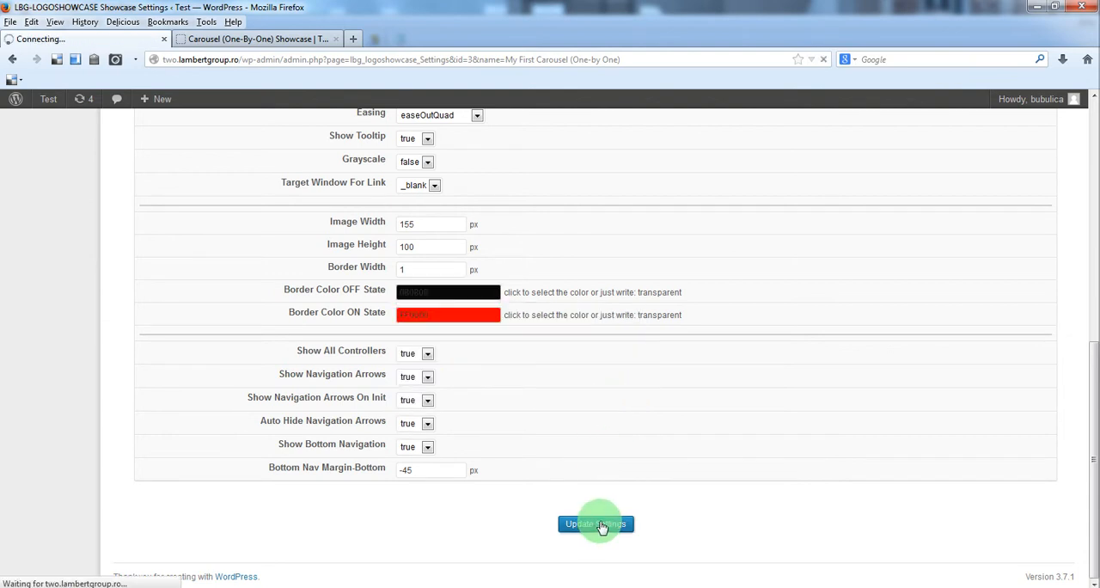
{"action": "left_click", "coordinate": [594, 523]}
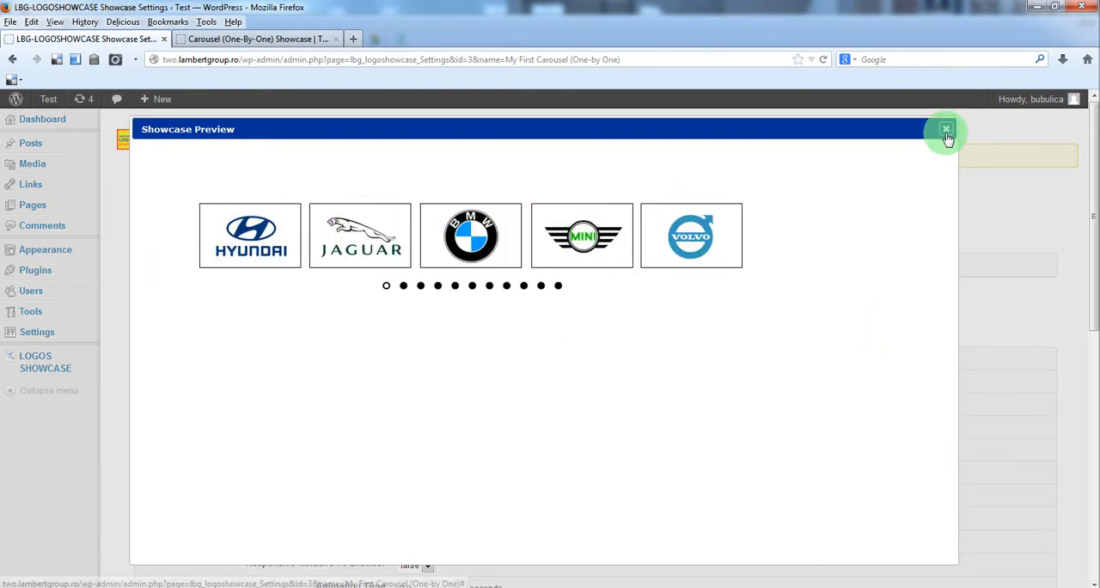
{"action": "left_click", "coordinate": [946, 131]}
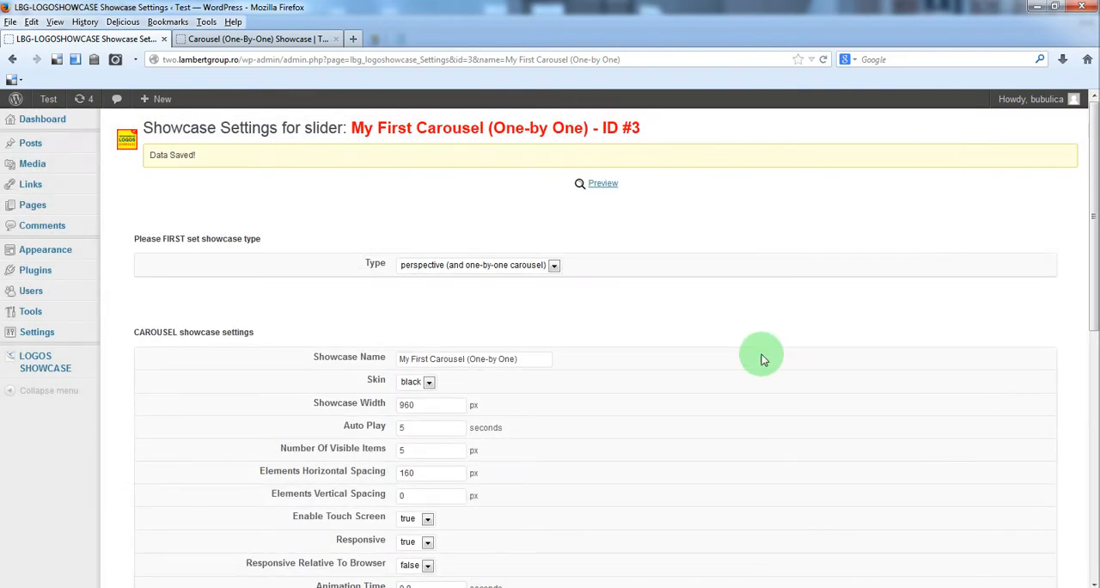
{"action": "scroll", "scroll_direction": "down", "scroll_amount": 3}
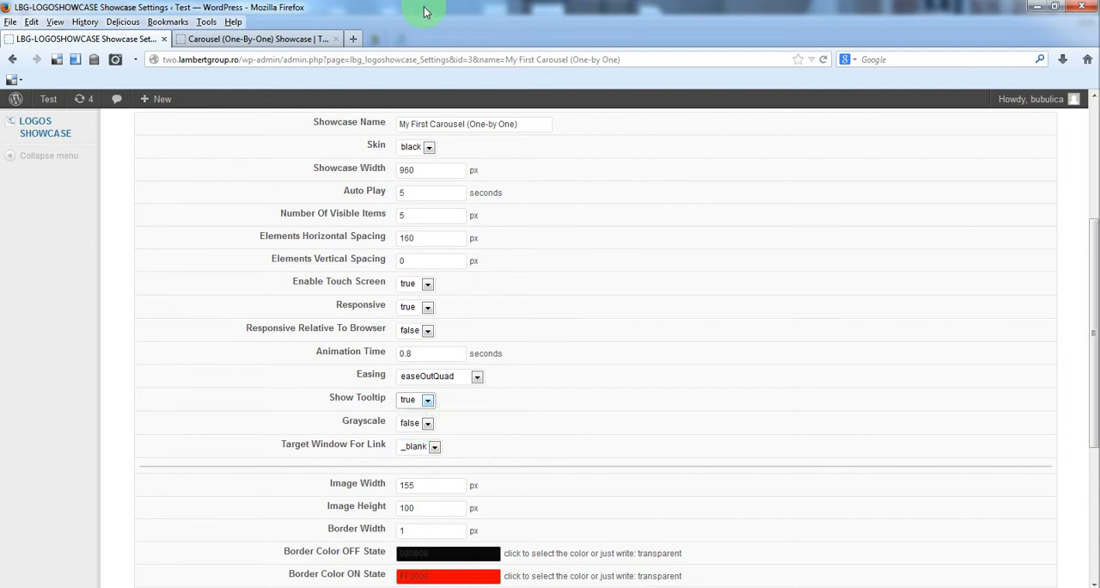
{"action": "mouse_move", "coordinate": [613, 368]}
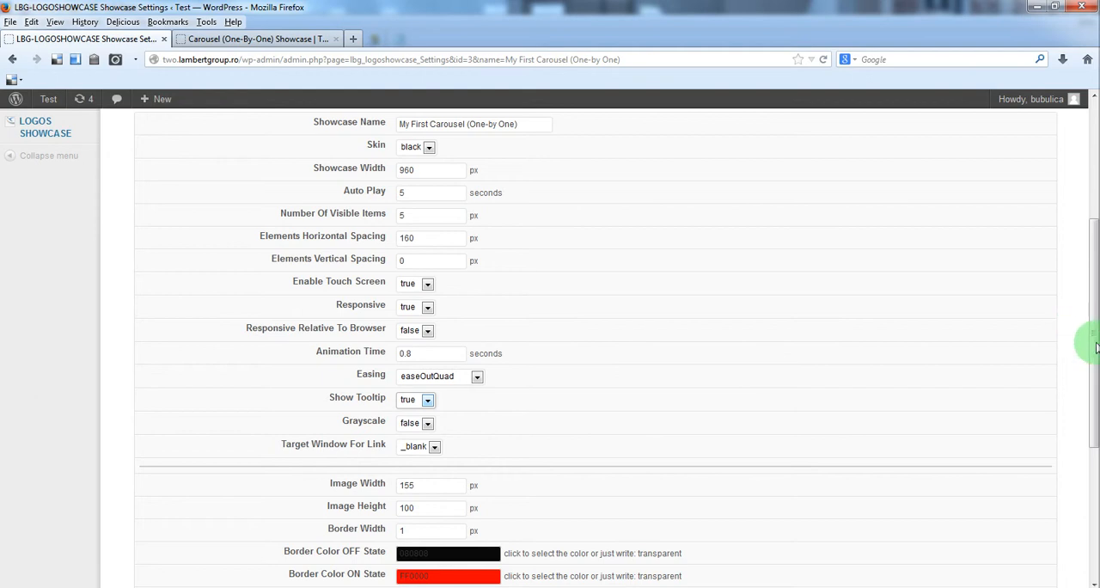
{"action": "scroll", "scroll_direction": "up", "scroll_amount": 3}
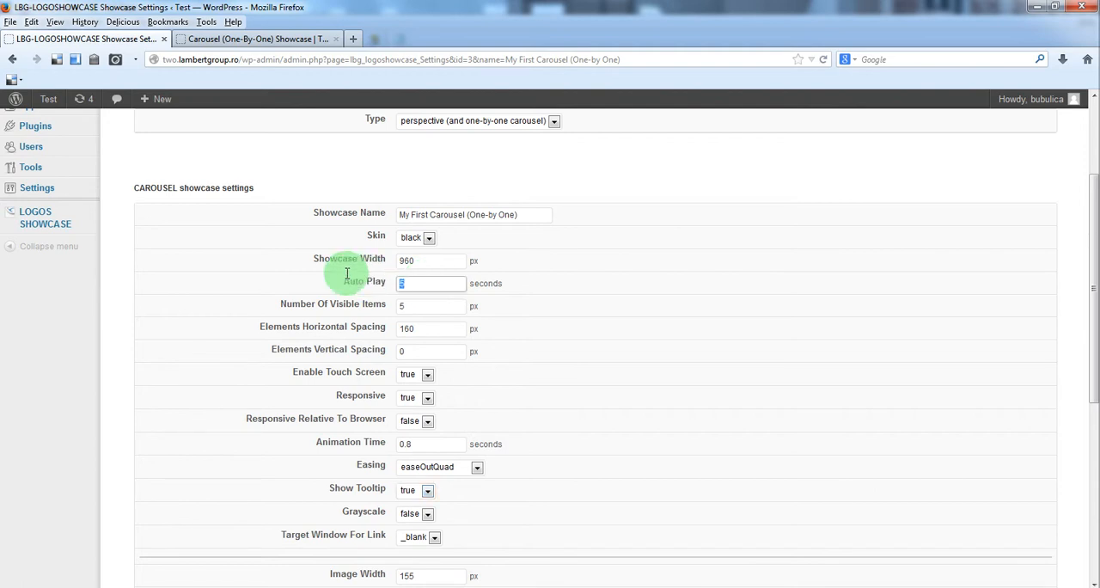
{"action": "scroll", "scroll_direction": "down", "scroll_amount": 3}
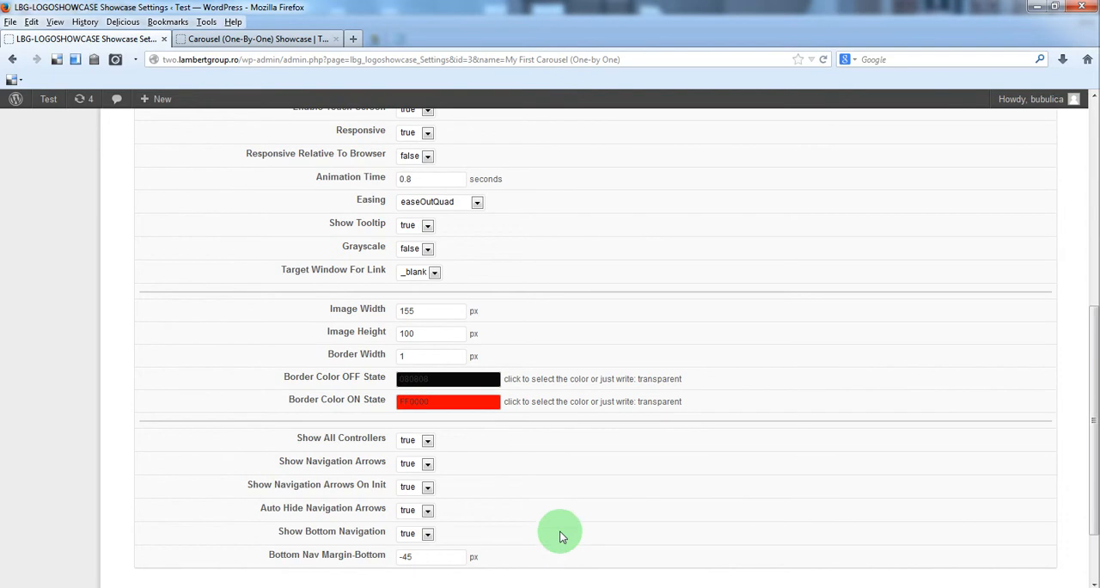
Reload the published showcase page so the carousel logos appear in their new dark borders.
{"action": "left_click", "coordinate": [257, 38]}
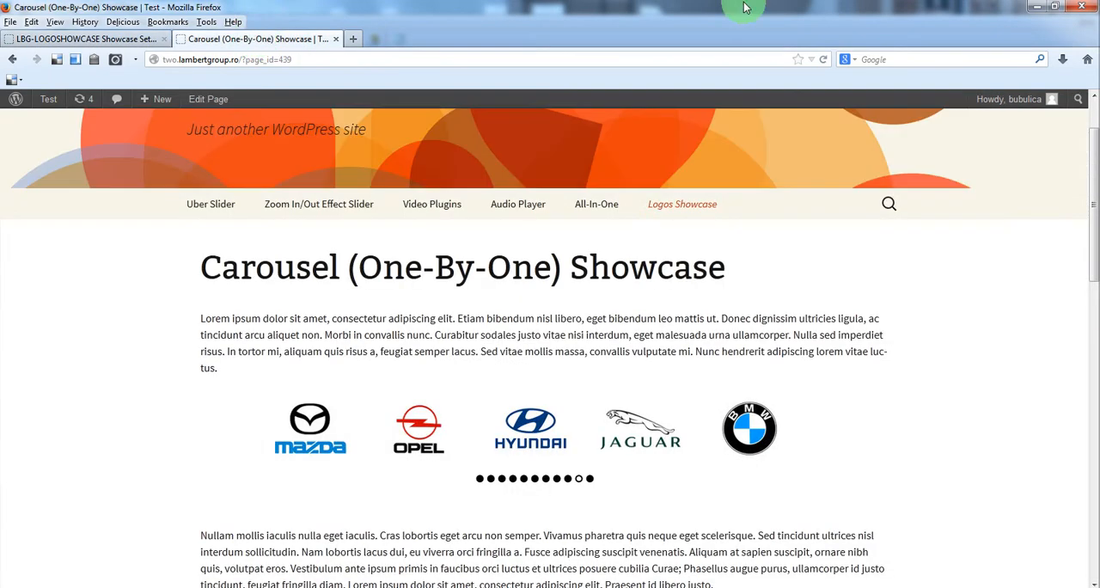
{"action": "mouse_move", "coordinate": [959, 72]}
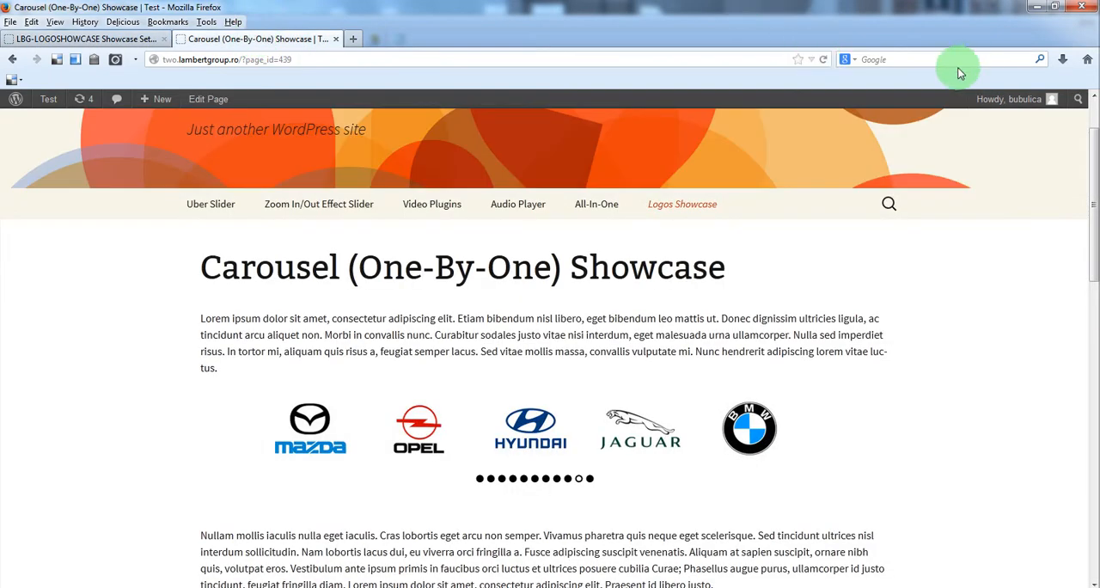
{"action": "left_click", "coordinate": [846, 426]}
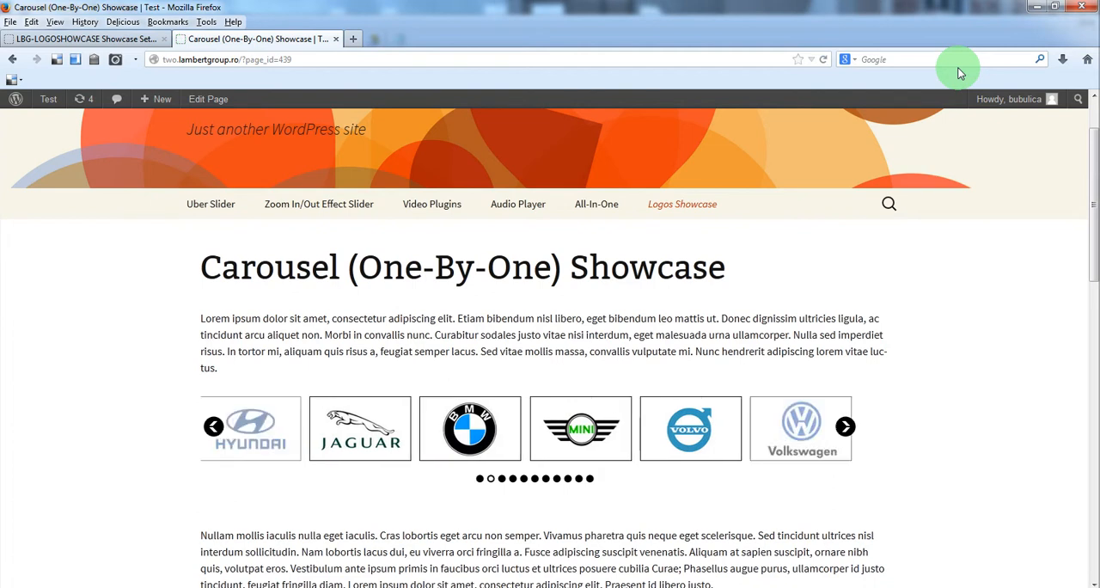
{"action": "left_click", "coordinate": [846, 426]}
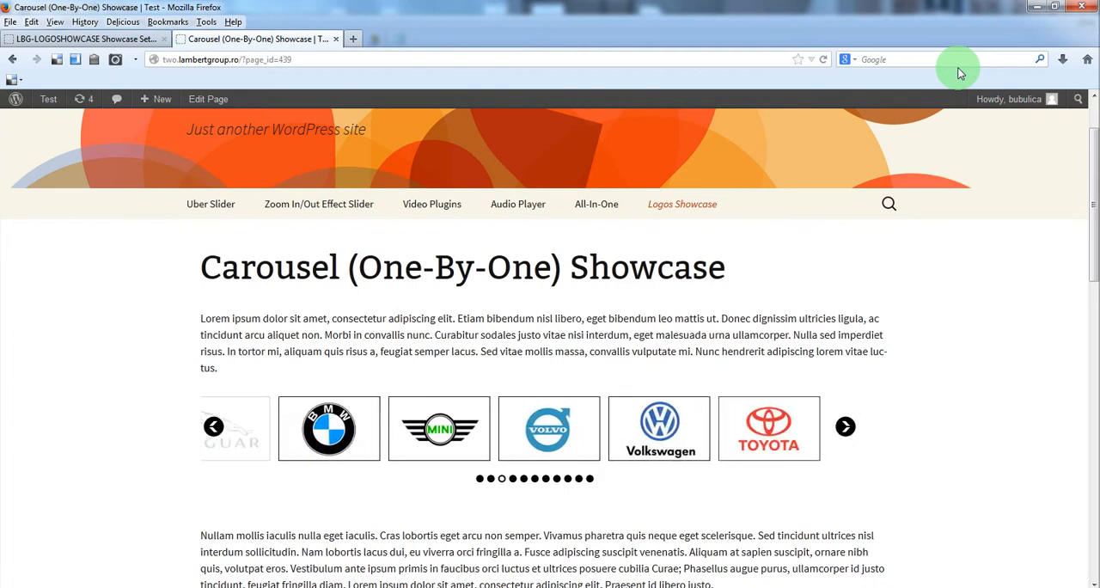
{"action": "left_click", "coordinate": [845, 426]}
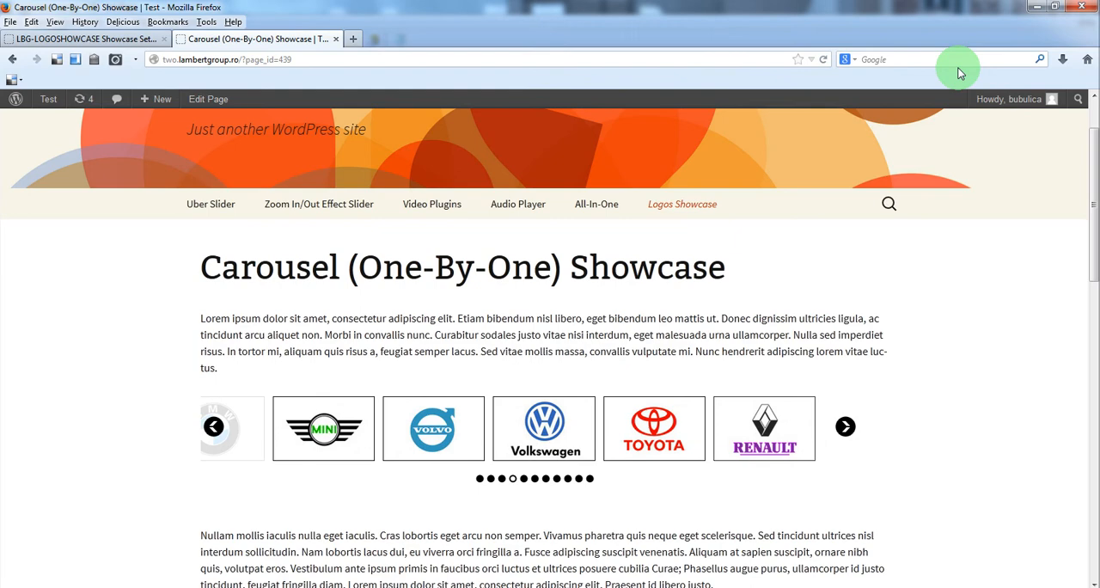